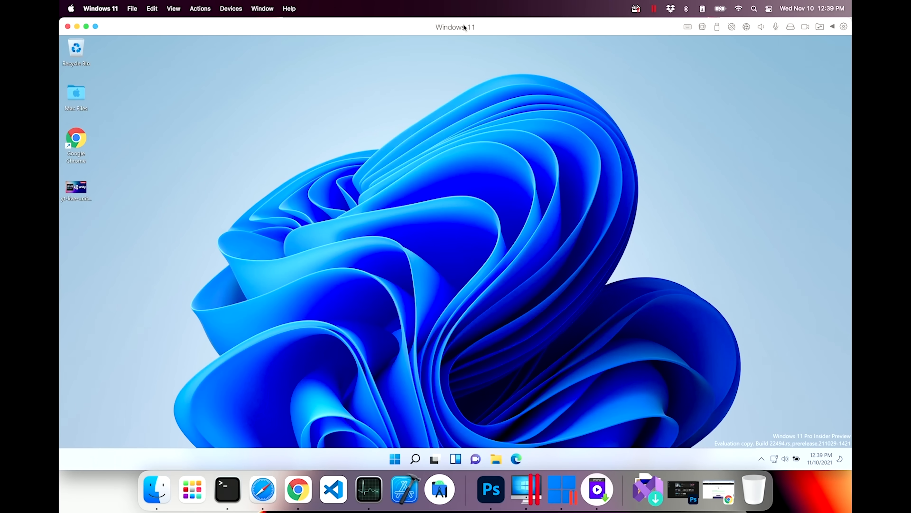
# Step: Launch Microsoft Edge from the Windows taskbar to reach the Visual Studio downloads page
pyautogui.click(516, 458)
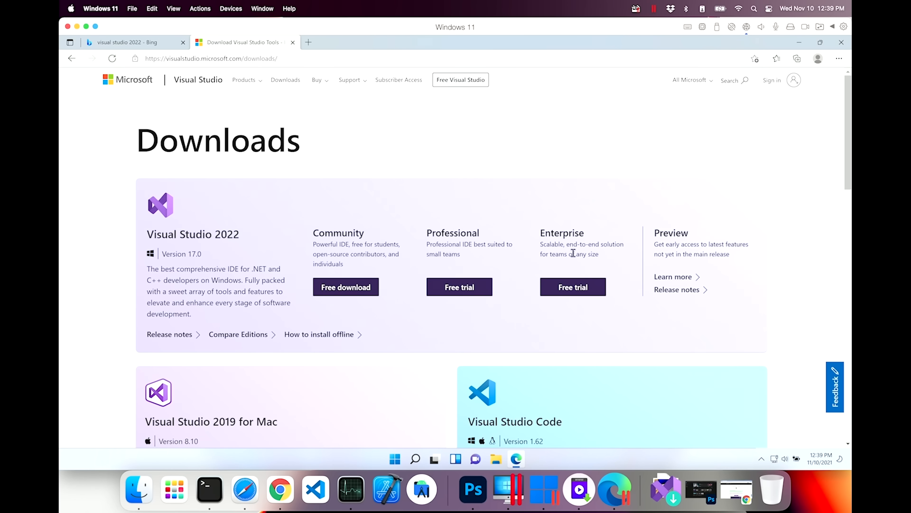
pyautogui.moveTo(562, 233)
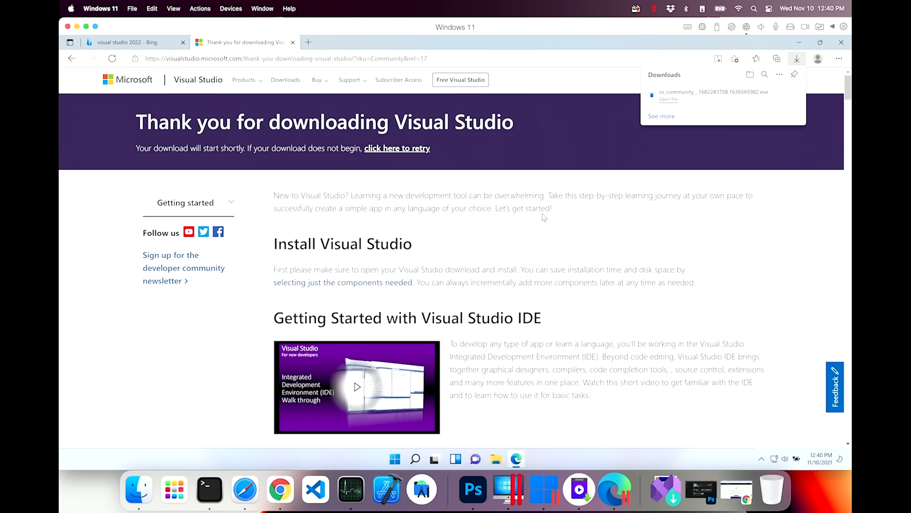
# Step: Run the downloaded Visual Studio Community installer and continue past the license prompt
pyautogui.click(668, 98)
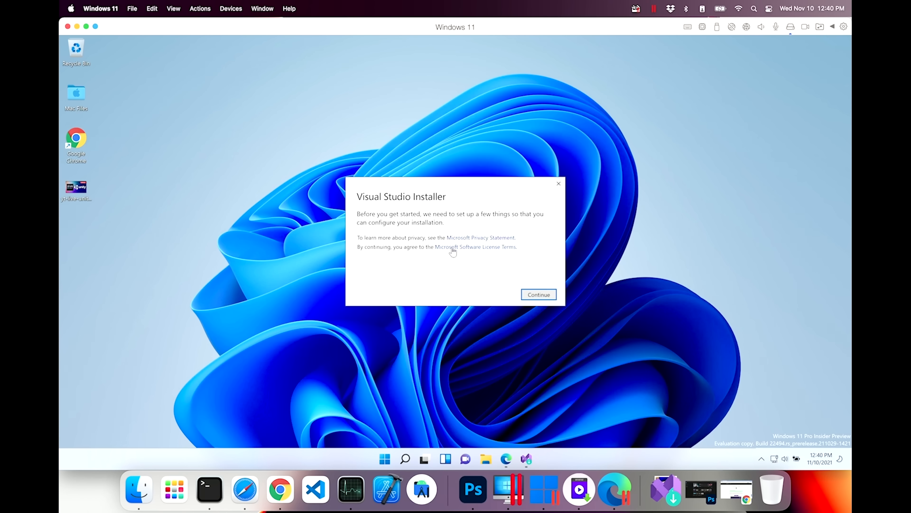
pyautogui.click(538, 295)
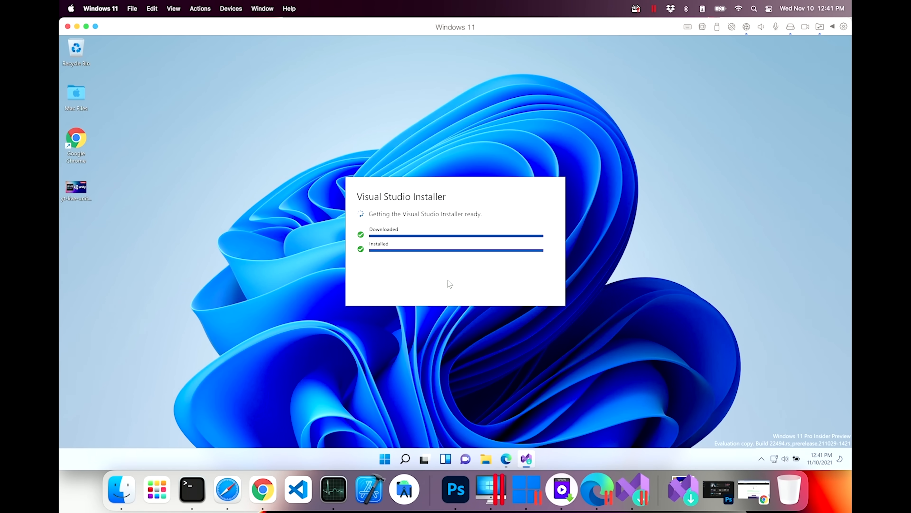
# Step: Search Windows for 'Task Manager' to launch it alongside the installer
pyautogui.click(405, 459)
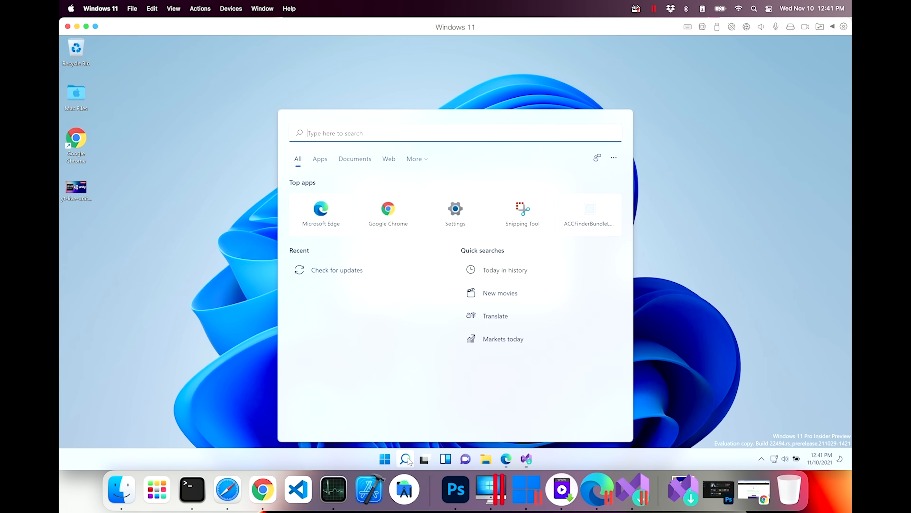
pyautogui.write('t')
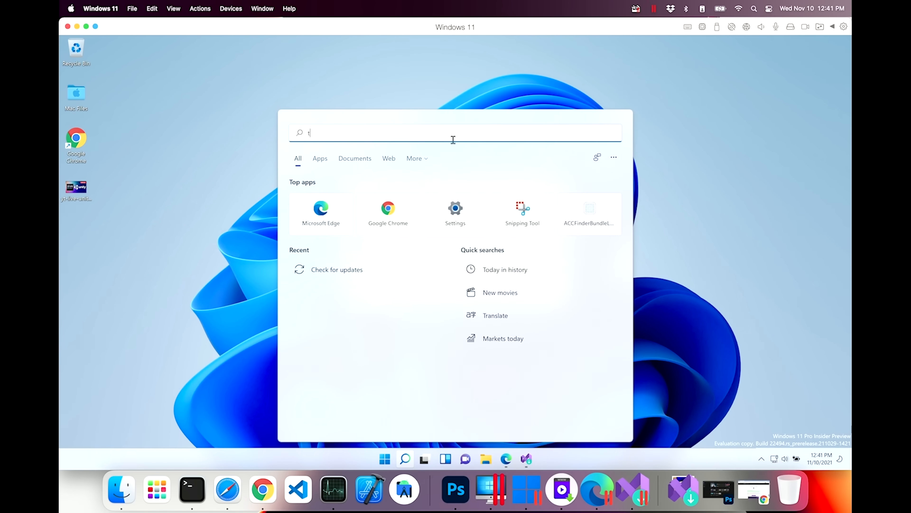
pyautogui.write('ask Manager')
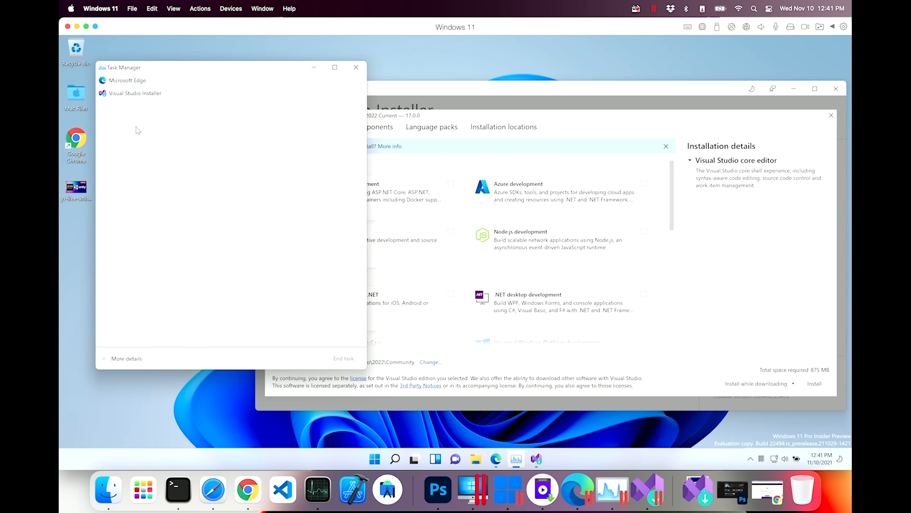
# Step: Expand Task Manager to the full view and list Microsoft Edge's individual processes
pyautogui.click(128, 80)
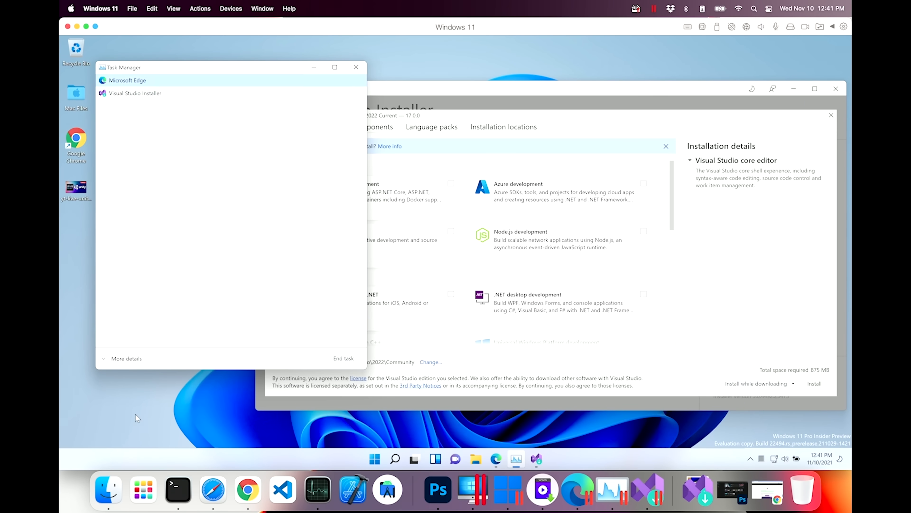
pyautogui.click(126, 358)
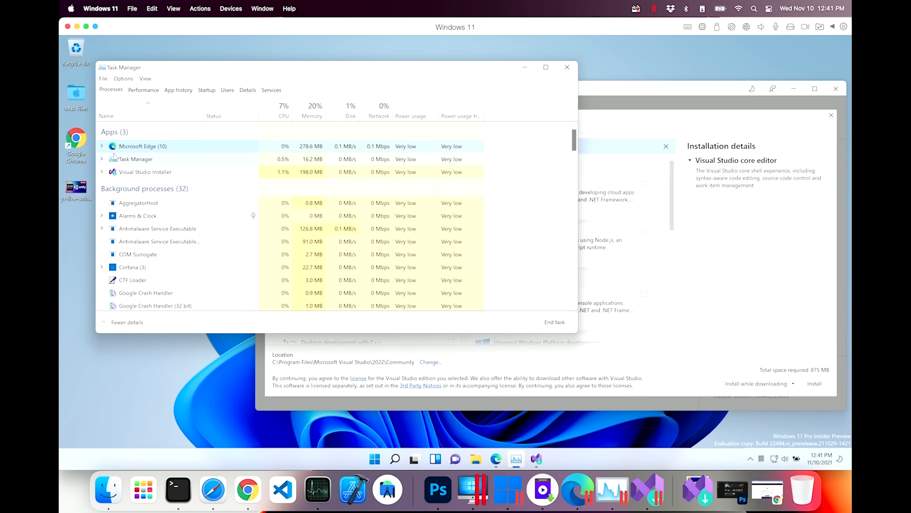
pyautogui.click(102, 146)
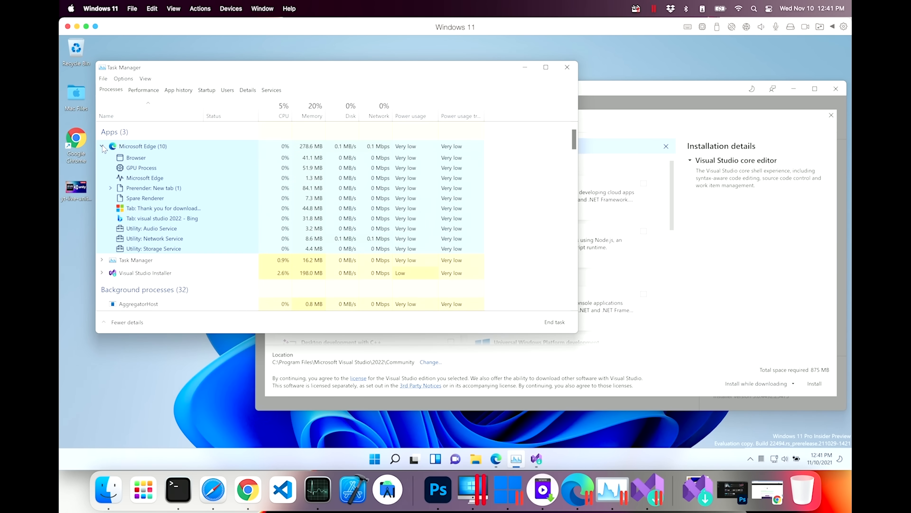
# Step: Review the Details list with process architecture, glancing at Services, to check what runs as ARM64
pyautogui.click(248, 90)
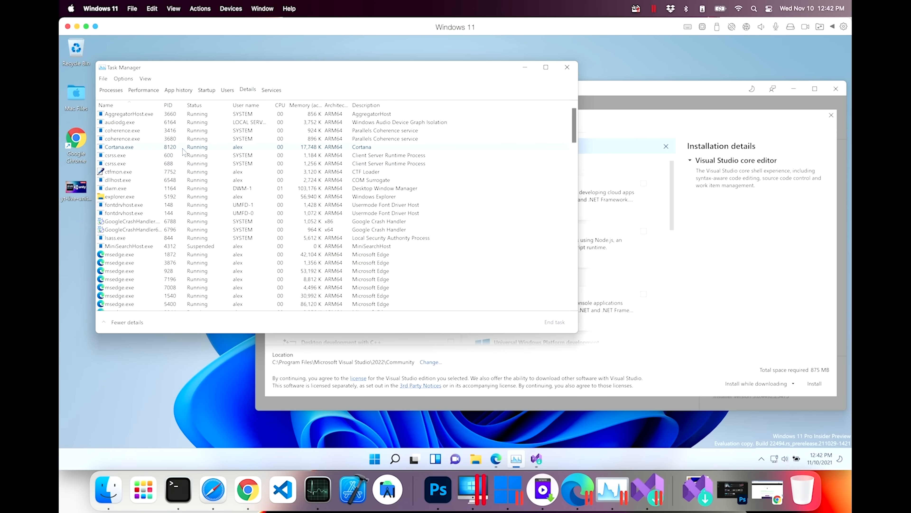
pyautogui.click(271, 90)
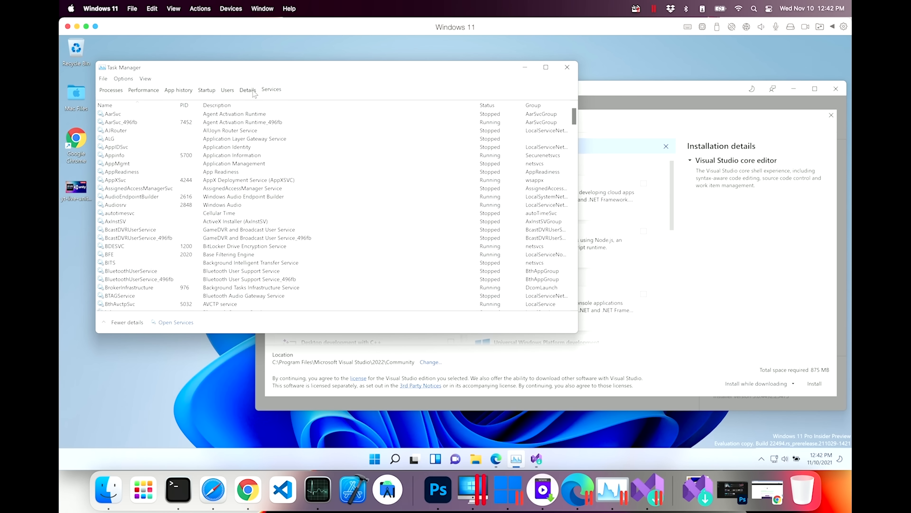
pyautogui.click(248, 90)
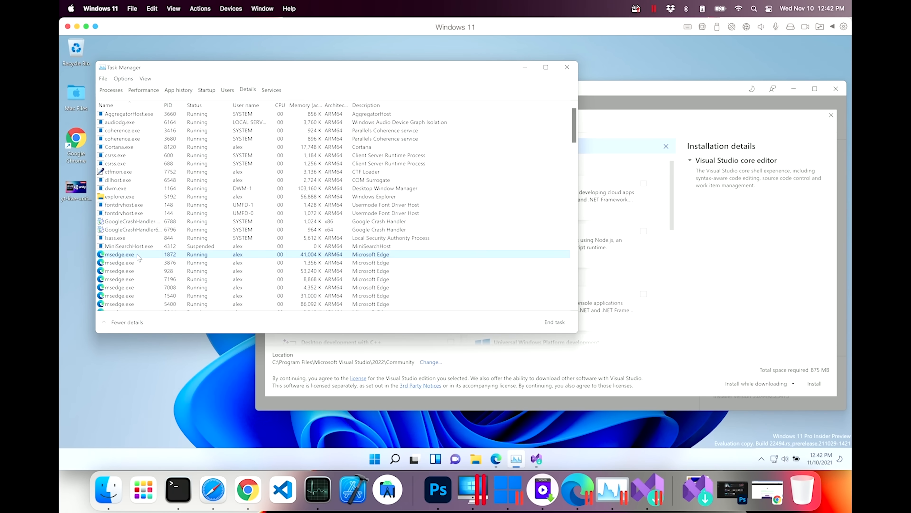
pyautogui.moveTo(347, 259)
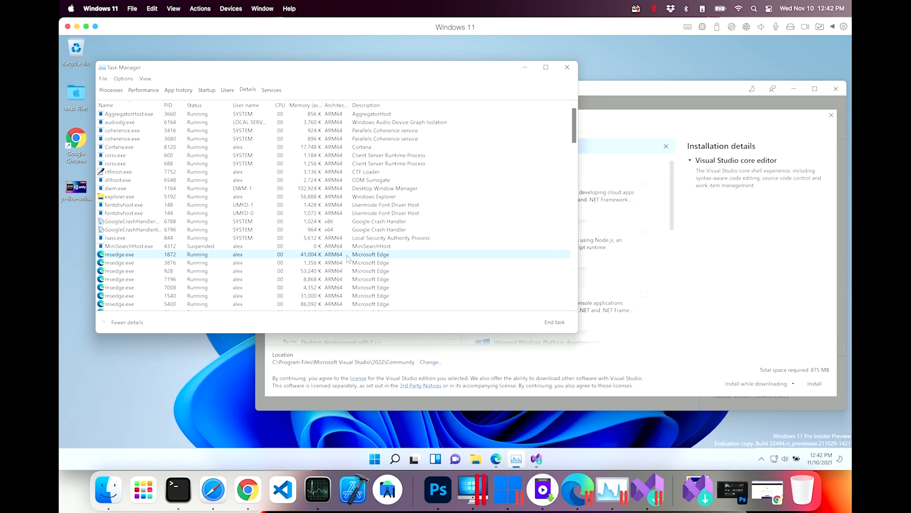
pyautogui.scroll(-3)
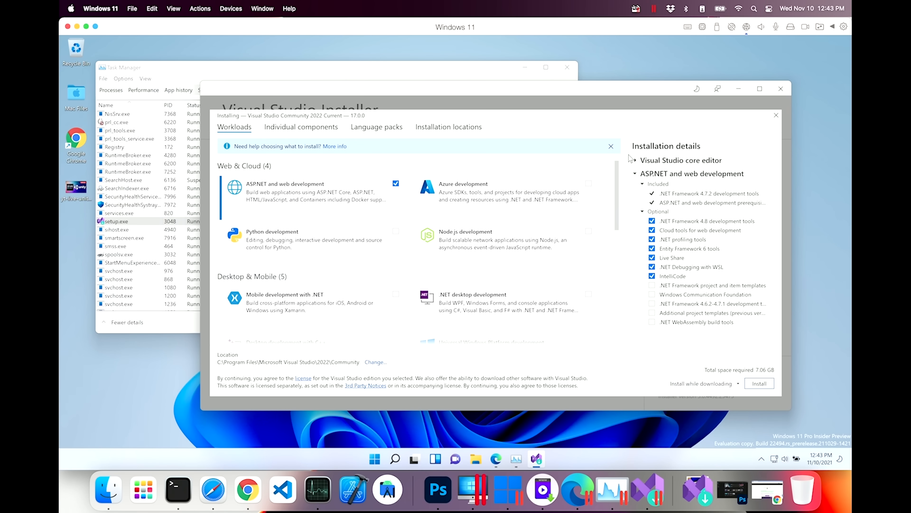
pyautogui.moveTo(707, 220)
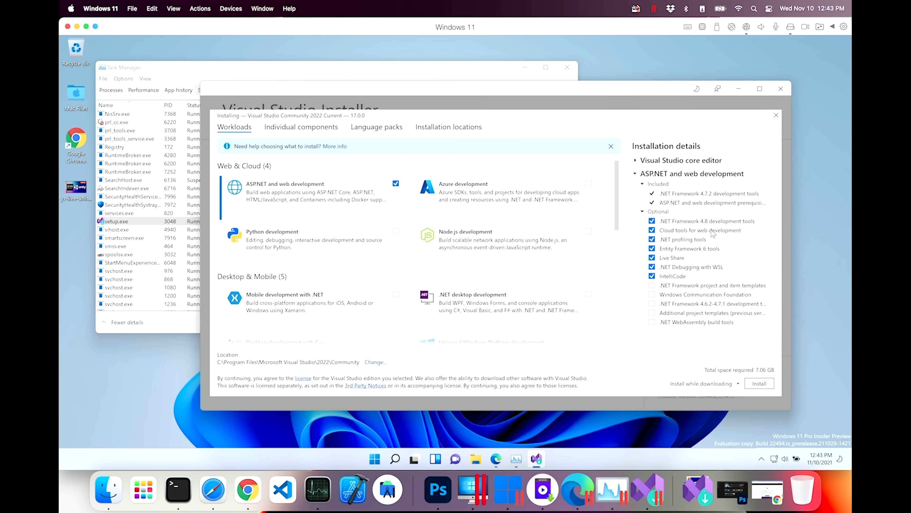
# Step: Drop .NET Framework 4.8 development tools from the ASP.NET workload and start the install
pyautogui.click(651, 221)
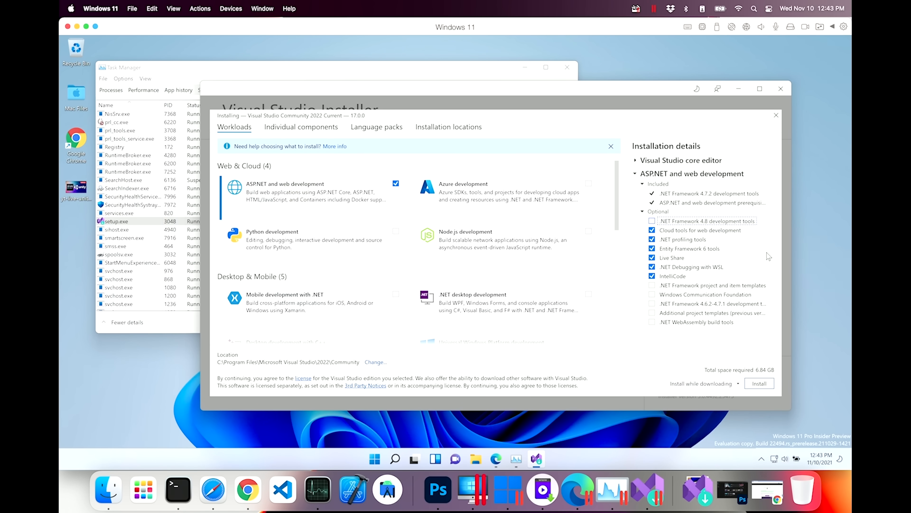
pyautogui.click(758, 383)
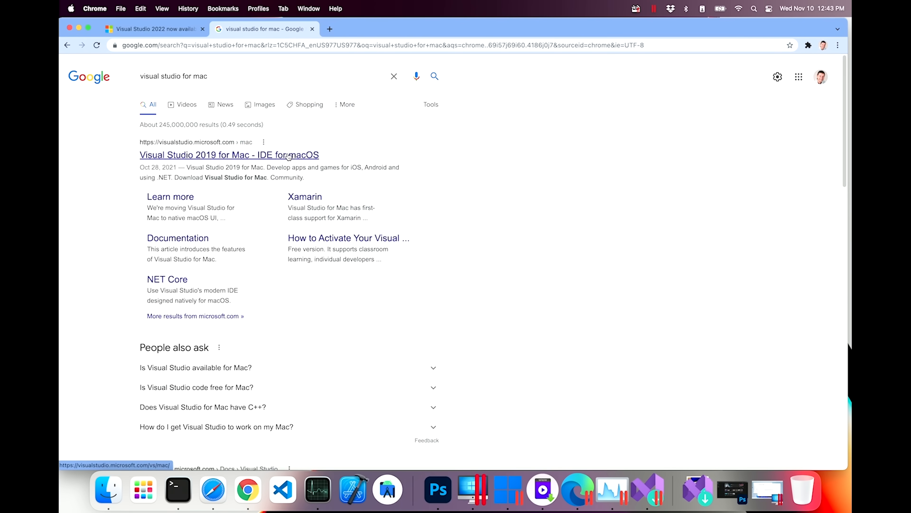
# Step: Visit the Visual Studio for Mac product page, go back and scroll the results toward the Roadmap docs link
pyautogui.click(228, 154)
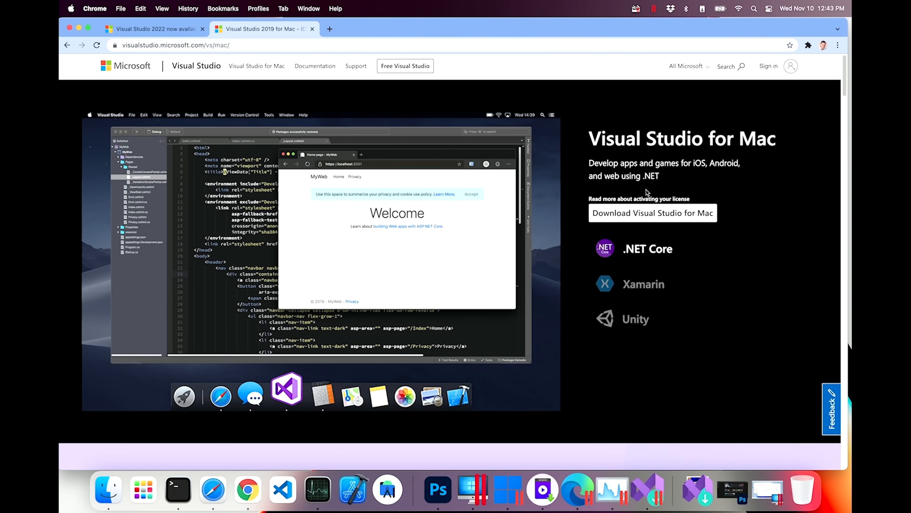
pyautogui.click(67, 46)
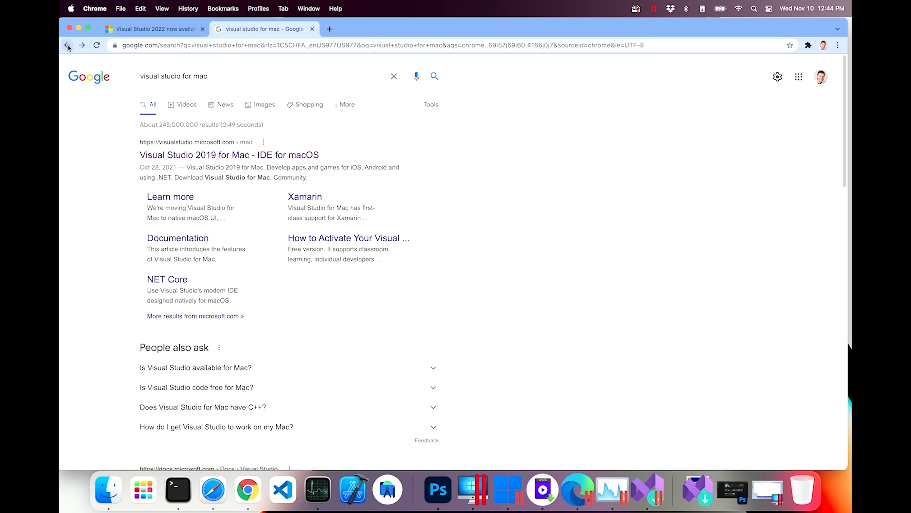
pyautogui.scroll(-3)
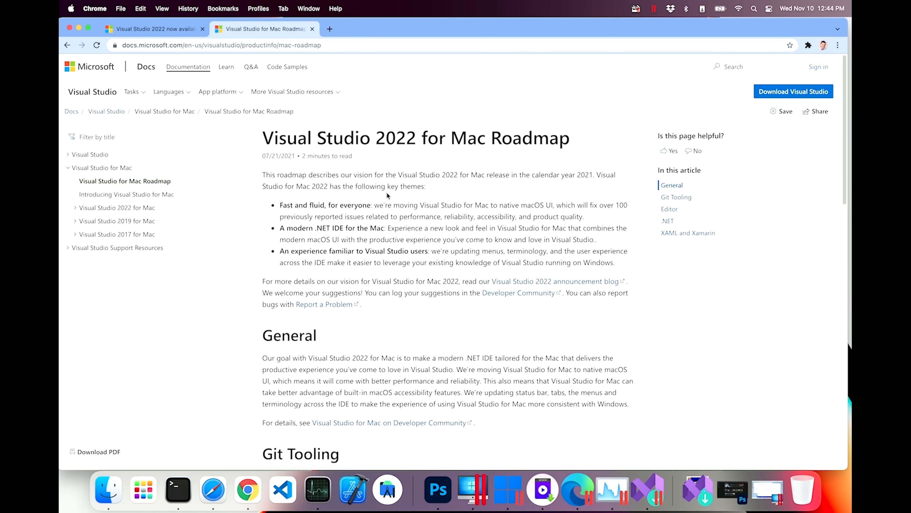
pyautogui.scroll(-3)
pyautogui.write('arm')
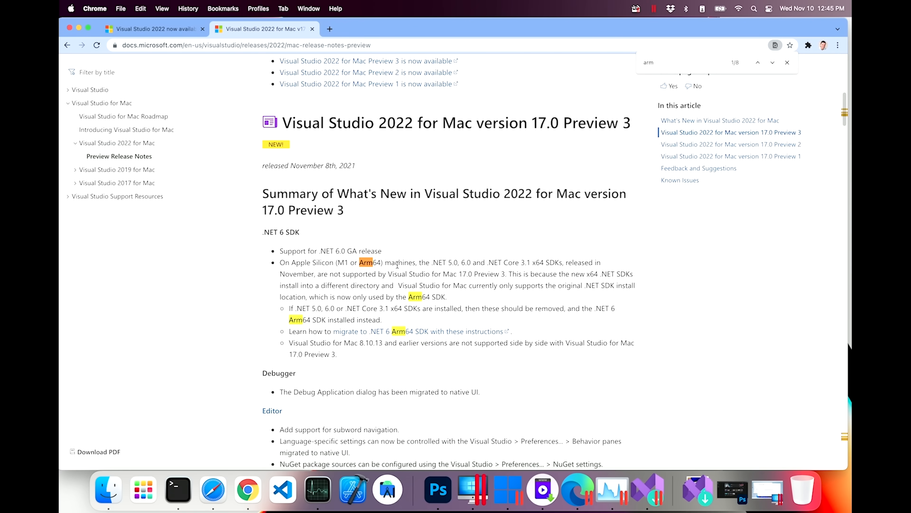
pyautogui.moveTo(346, 217)
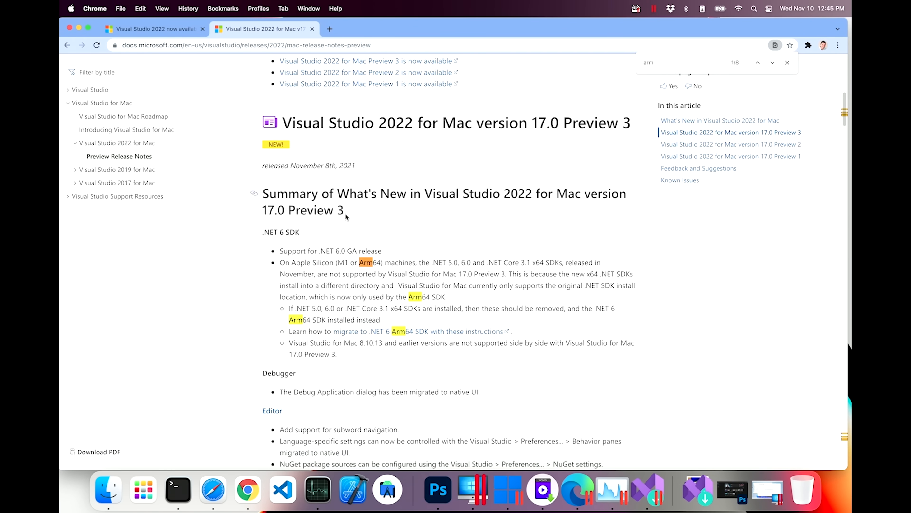
pyautogui.moveTo(342, 248)
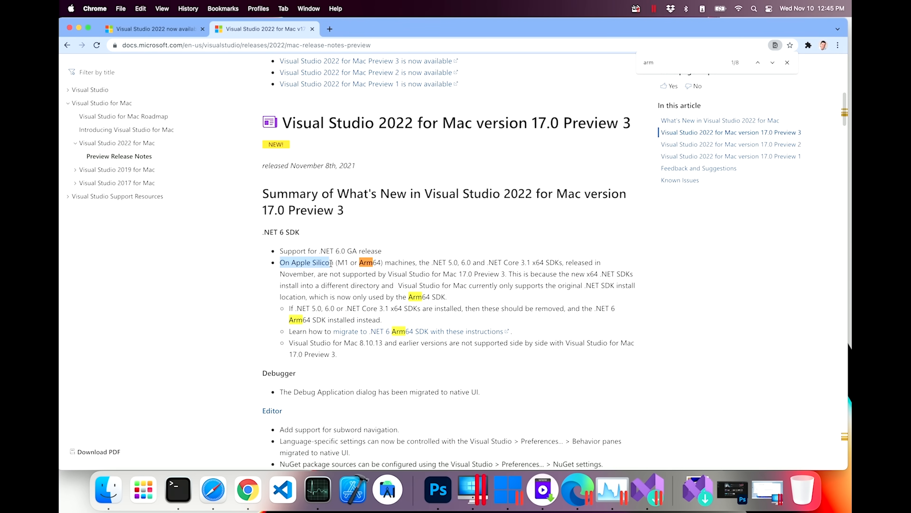
# Step: Note the Apple Silicon compatibility line and step through the next 'arm' matches to Known Issues
pyautogui.click(445, 274)
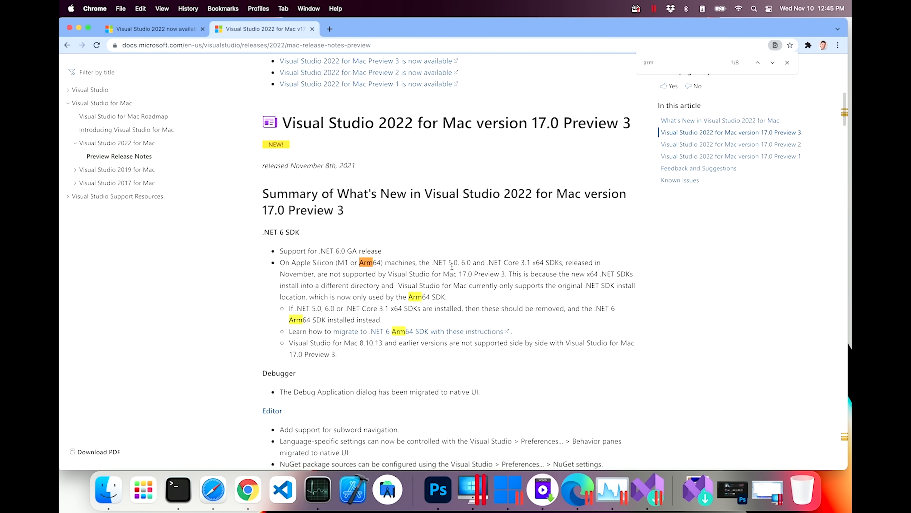
pyautogui.moveTo(524, 271)
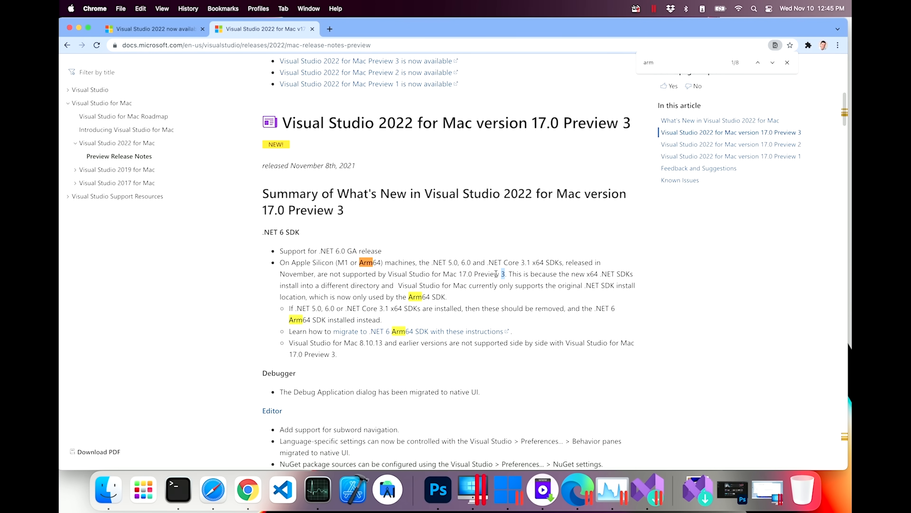
pyautogui.click(772, 62)
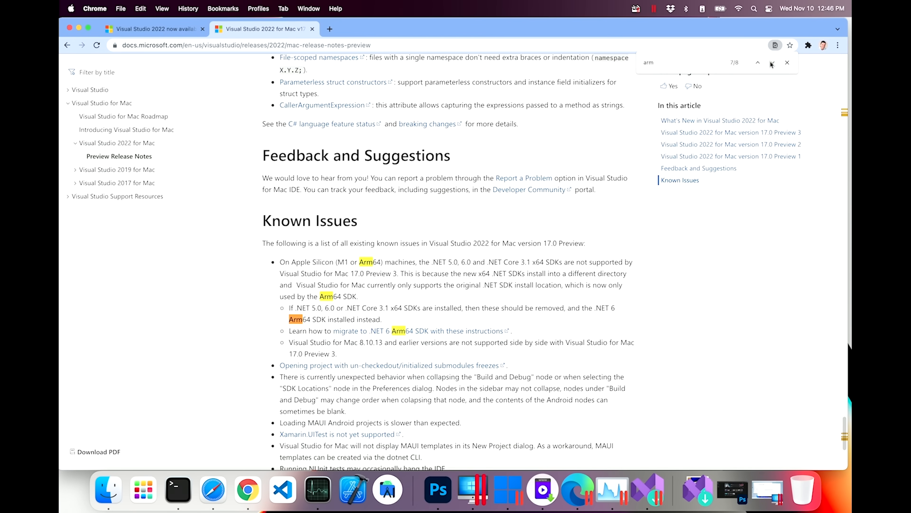
pyautogui.click(758, 62)
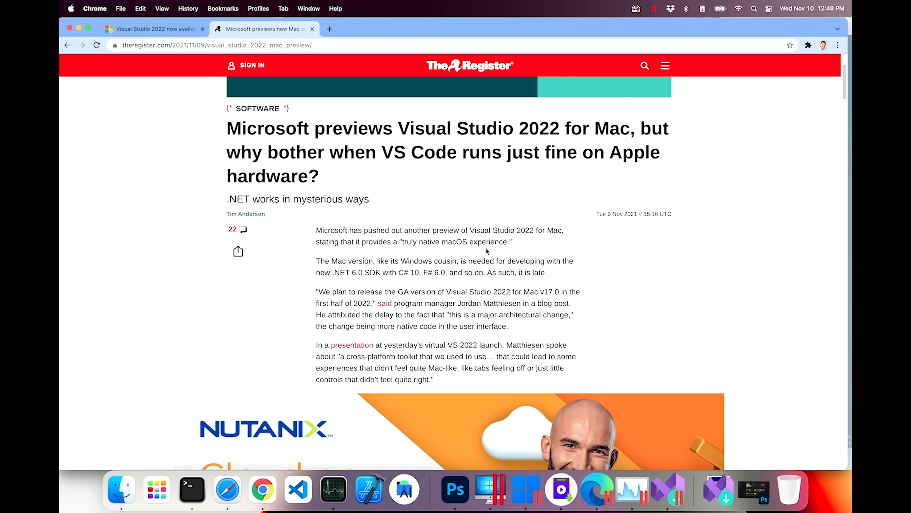
# Step: Scroll down through The Register's Visual Studio 2022 for Mac article toward its comments link
pyautogui.scroll(-3)
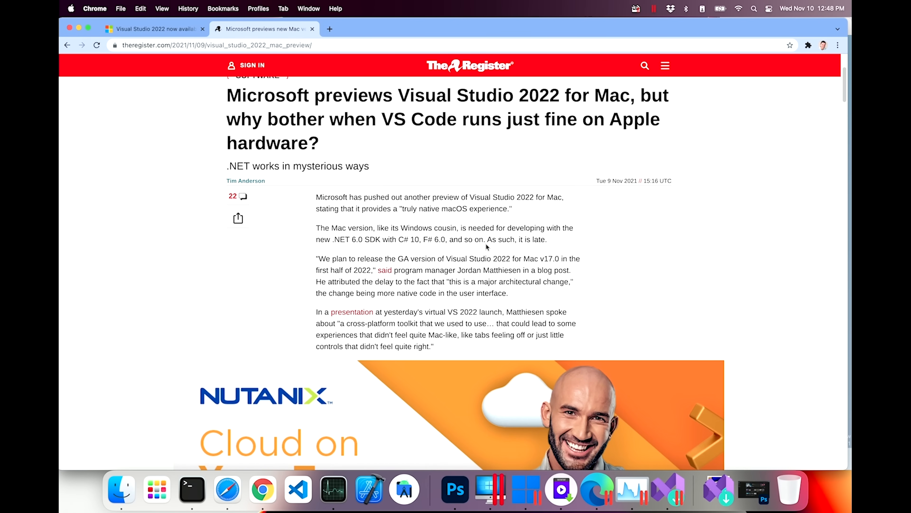
pyautogui.moveTo(487, 243)
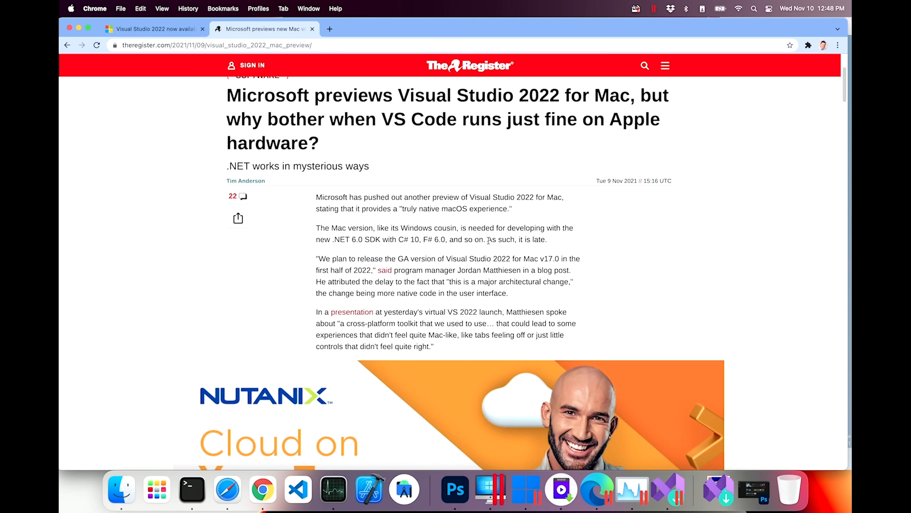
pyautogui.moveTo(499, 246)
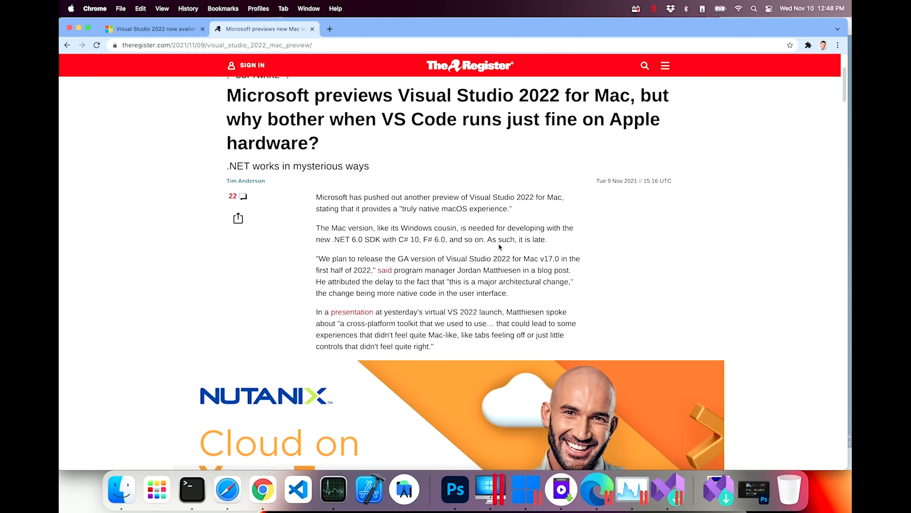
pyautogui.scroll(-3)
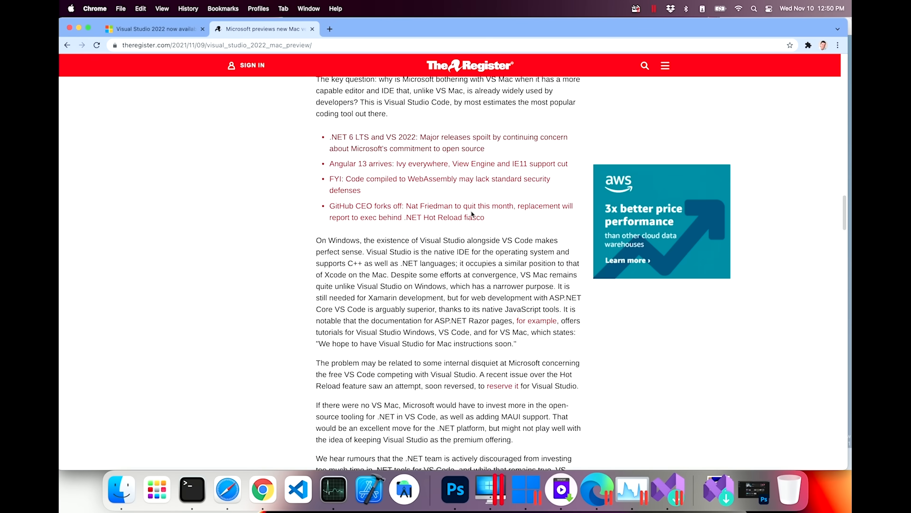
pyautogui.scroll(-3)
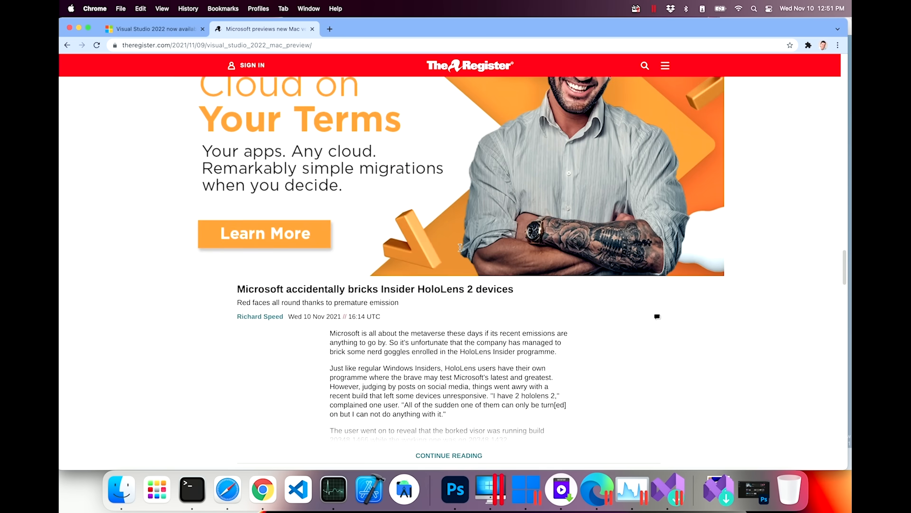
pyautogui.scroll(-3)
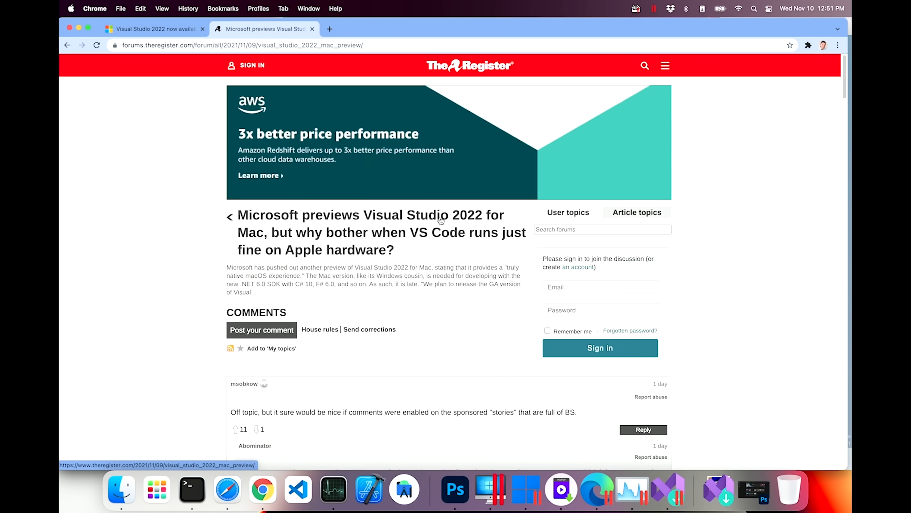
pyautogui.scroll(-3)
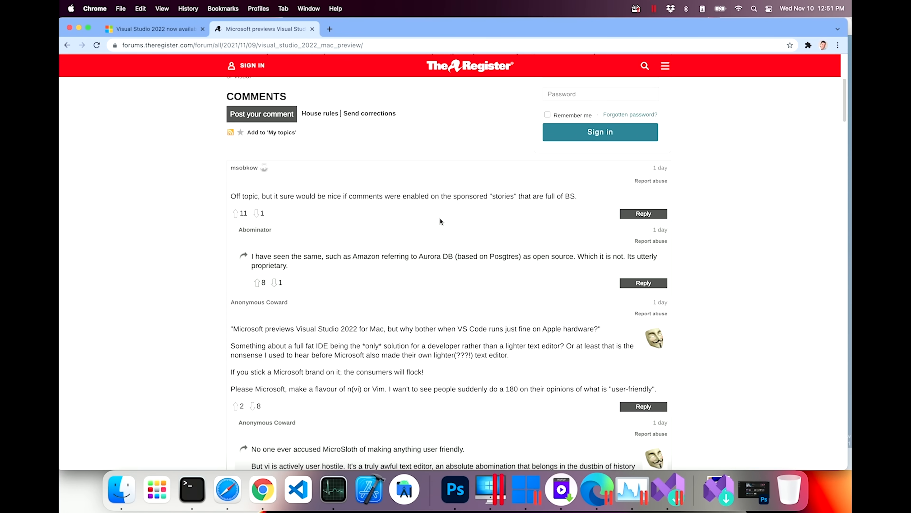
pyautogui.scroll(-3)
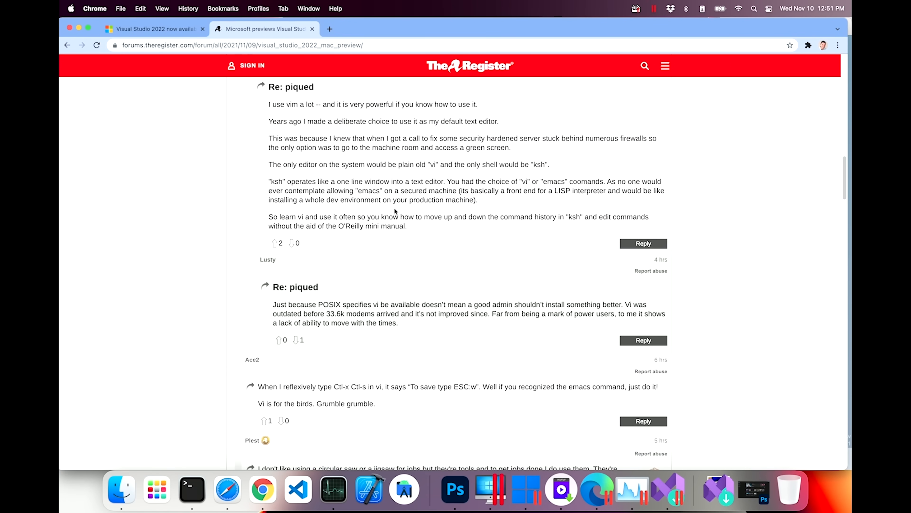
pyautogui.scroll(-3)
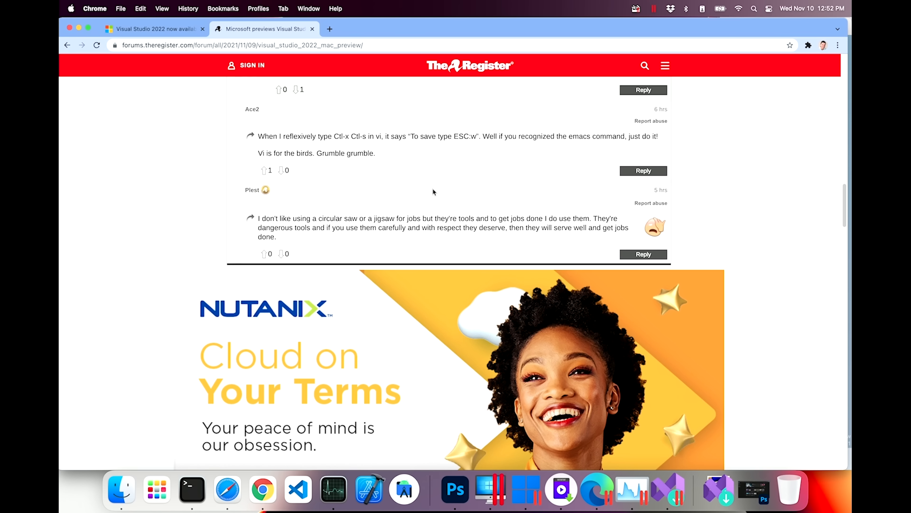
pyautogui.moveTo(475, 227)
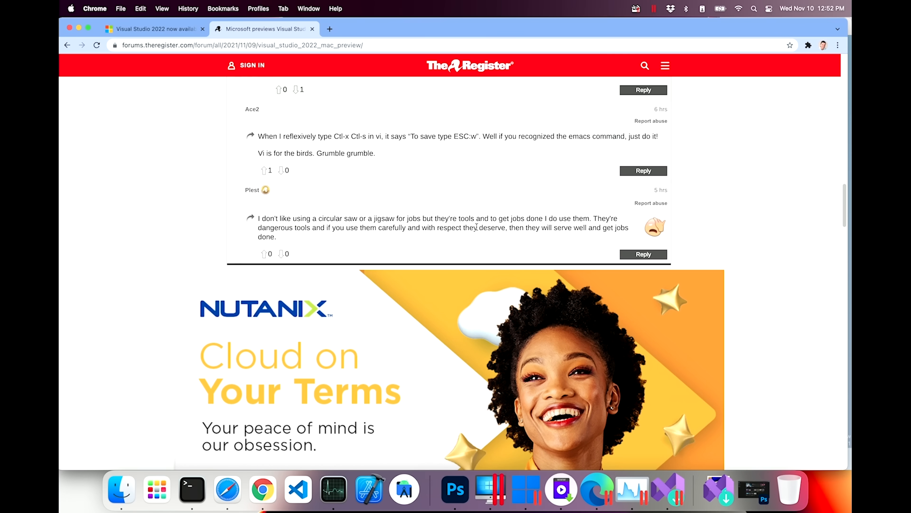
pyautogui.moveTo(516, 237)
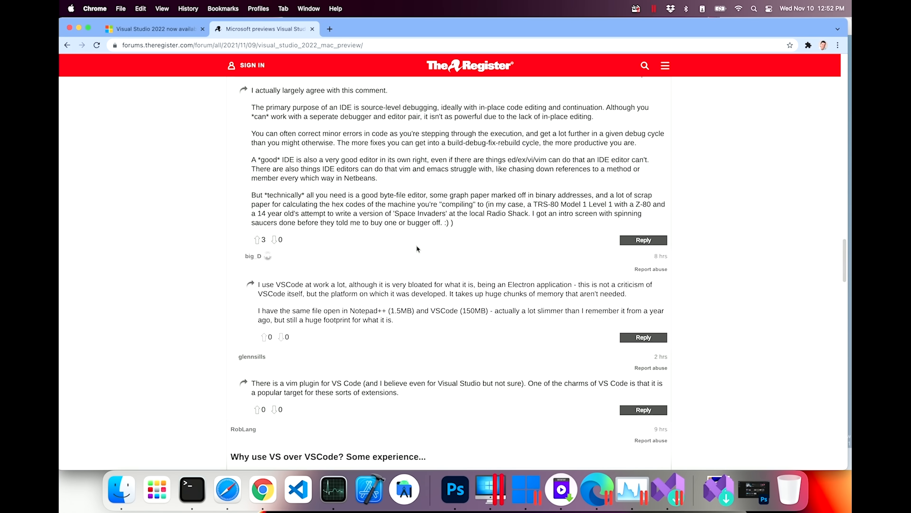
pyautogui.moveTo(409, 244)
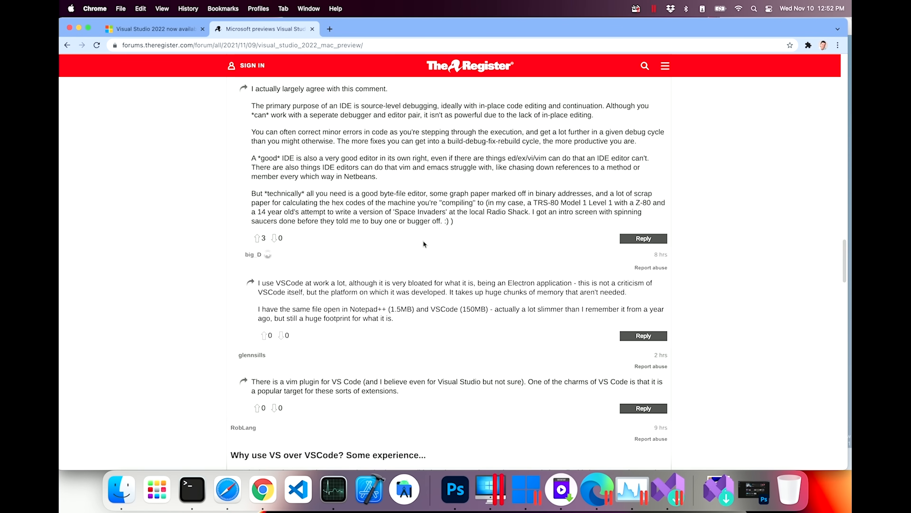
pyautogui.moveTo(425, 245)
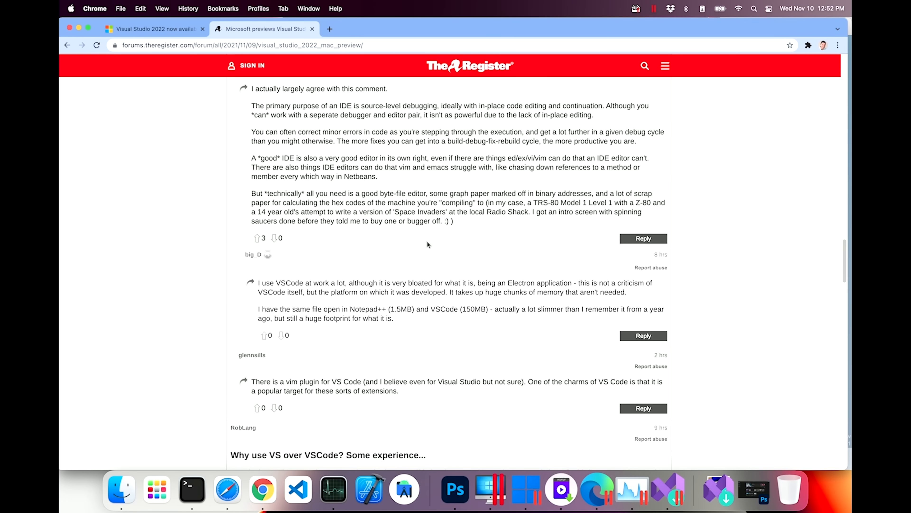
pyautogui.moveTo(424, 244)
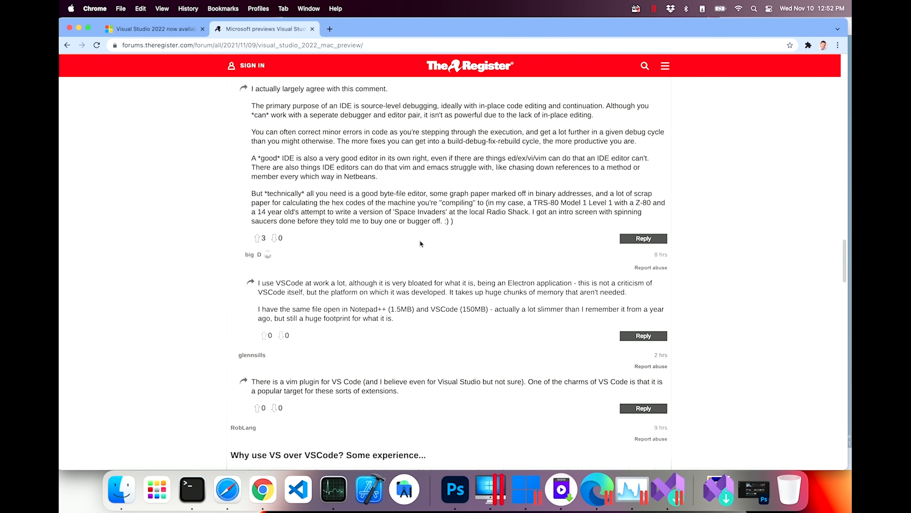
pyautogui.scroll(-3)
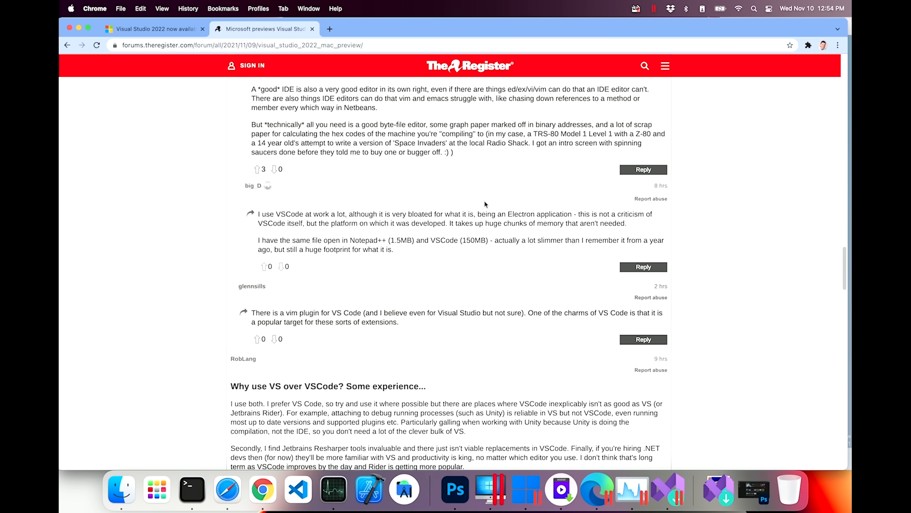
pyautogui.scroll(-3)
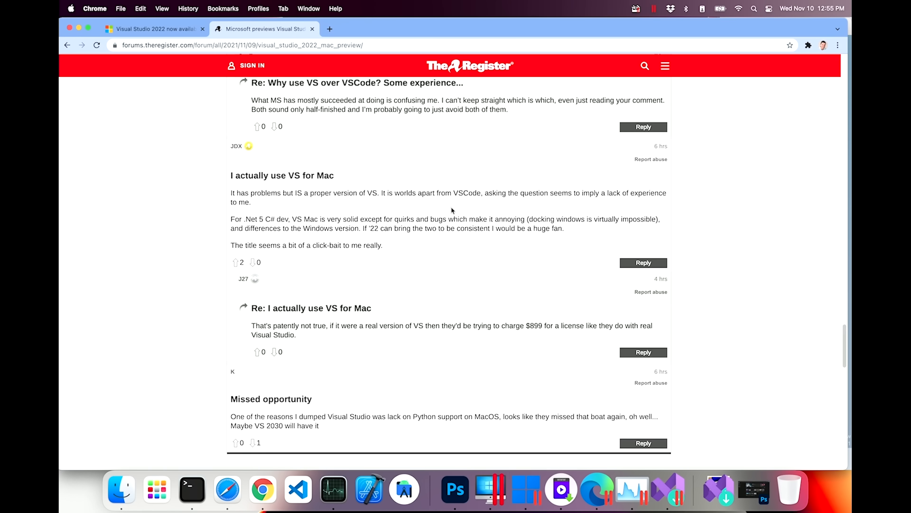
pyautogui.moveTo(465, 171)
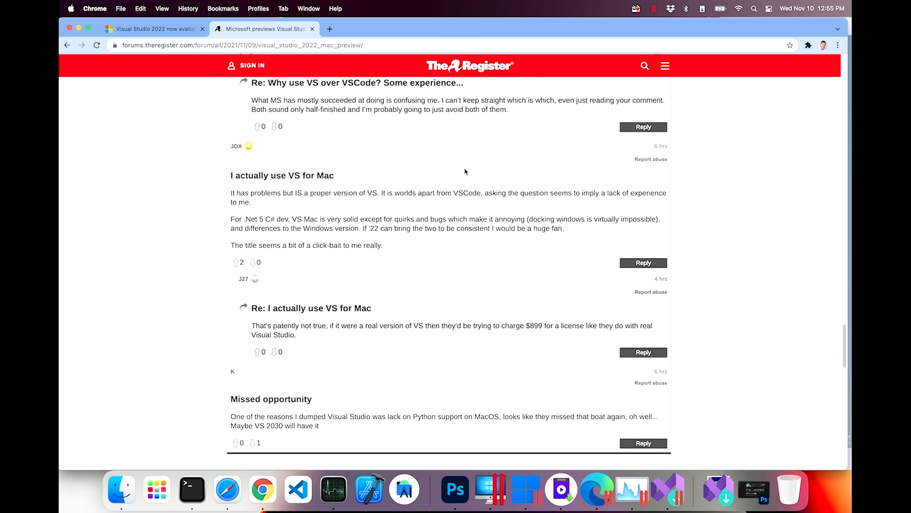
pyautogui.moveTo(429, 158)
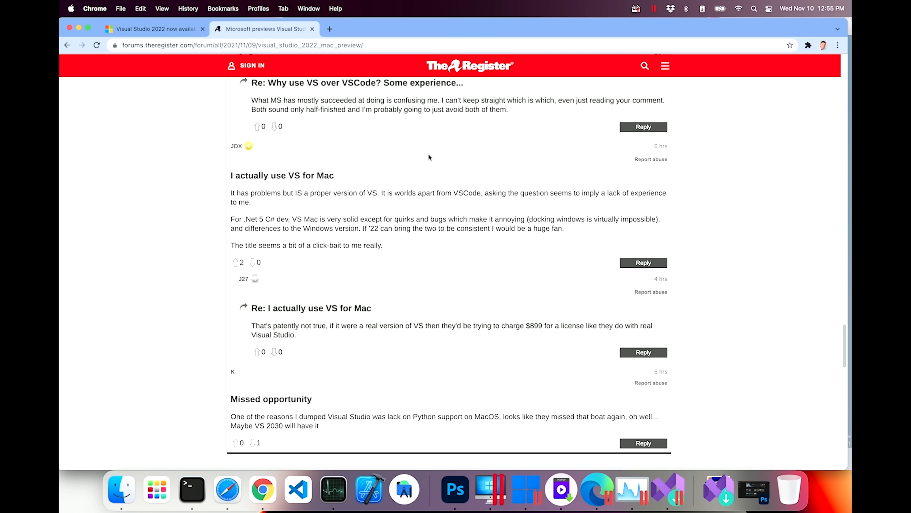
pyautogui.moveTo(429, 118)
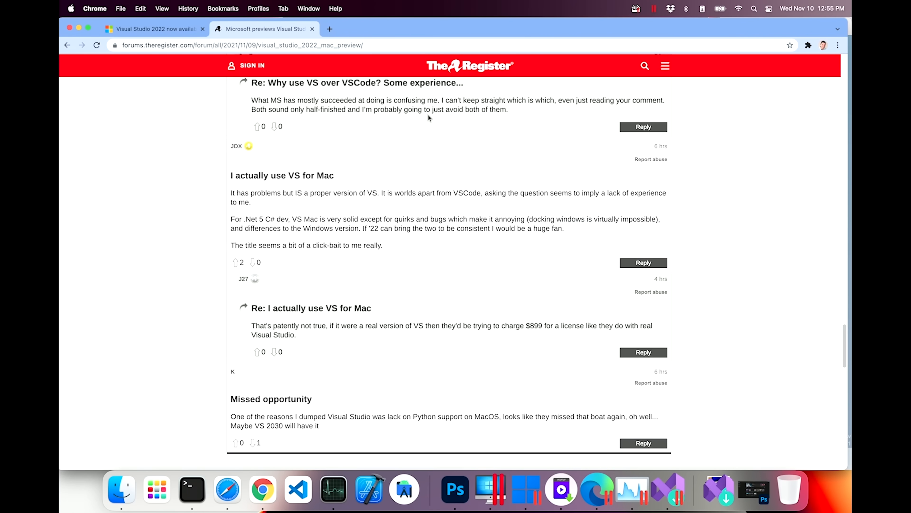
pyautogui.moveTo(444, 125)
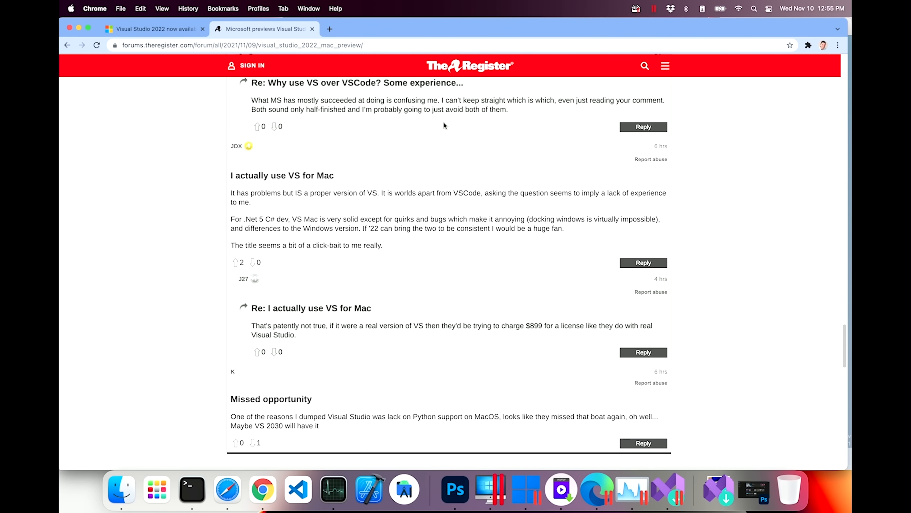
pyautogui.scroll(-3)
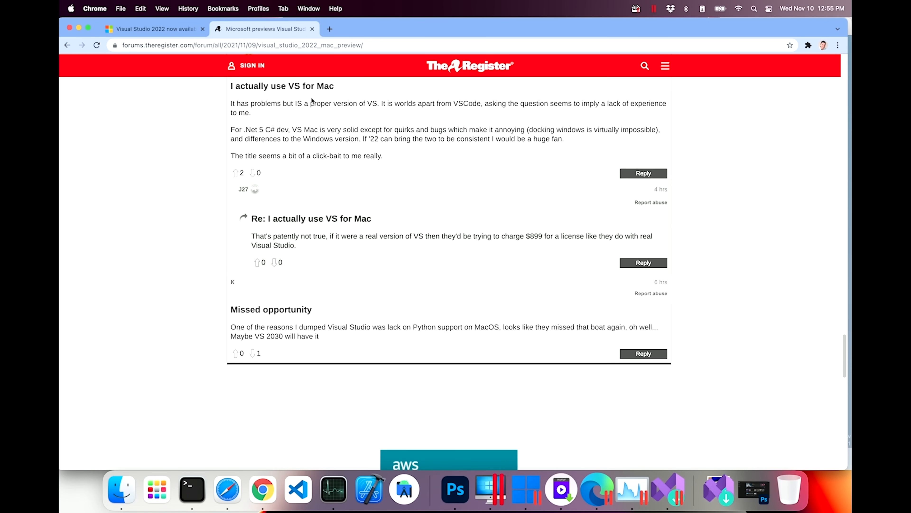
pyautogui.moveTo(310, 118)
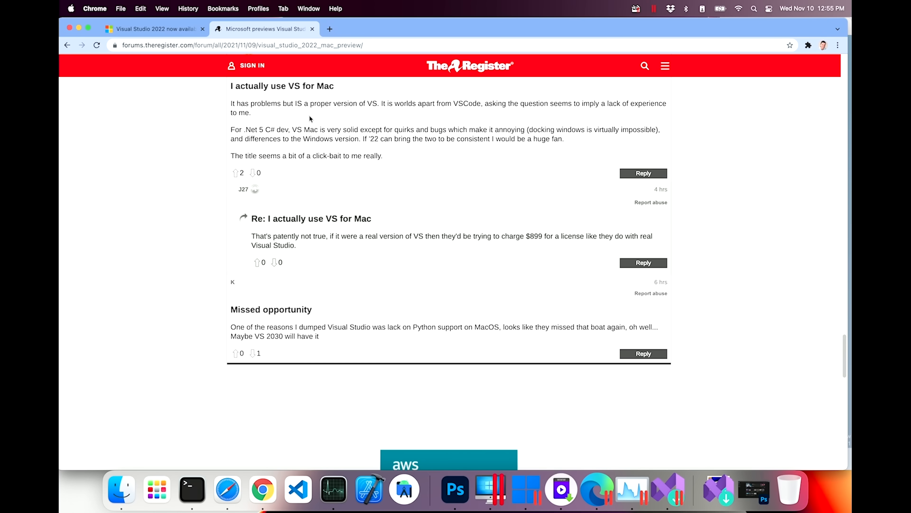
pyautogui.moveTo(406, 86)
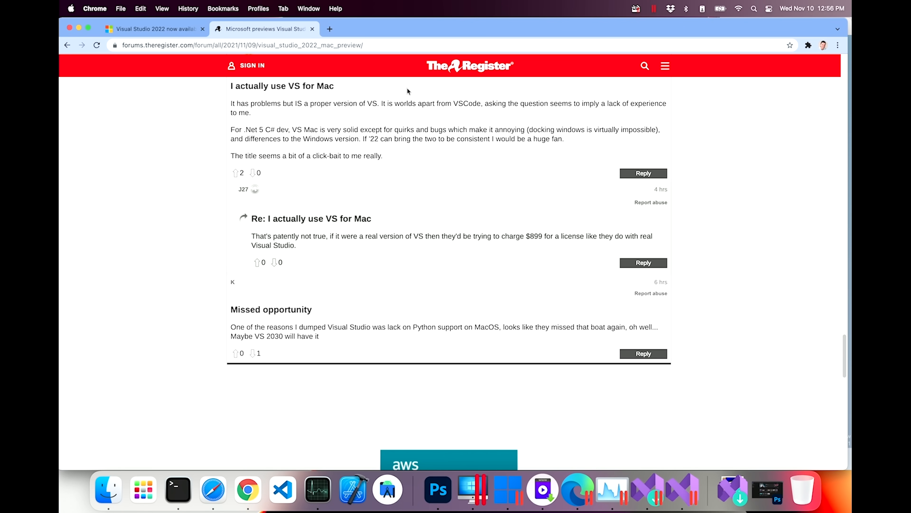
pyautogui.moveTo(326, 127)
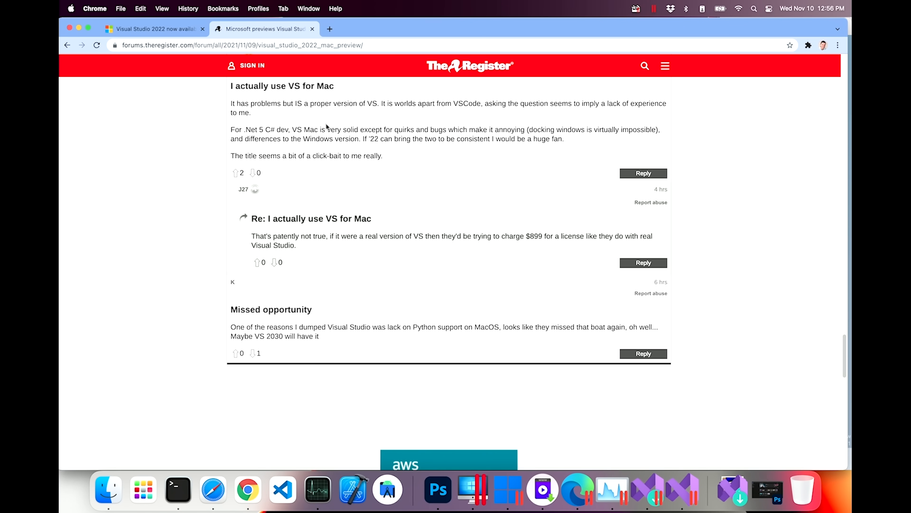
pyautogui.moveTo(337, 121)
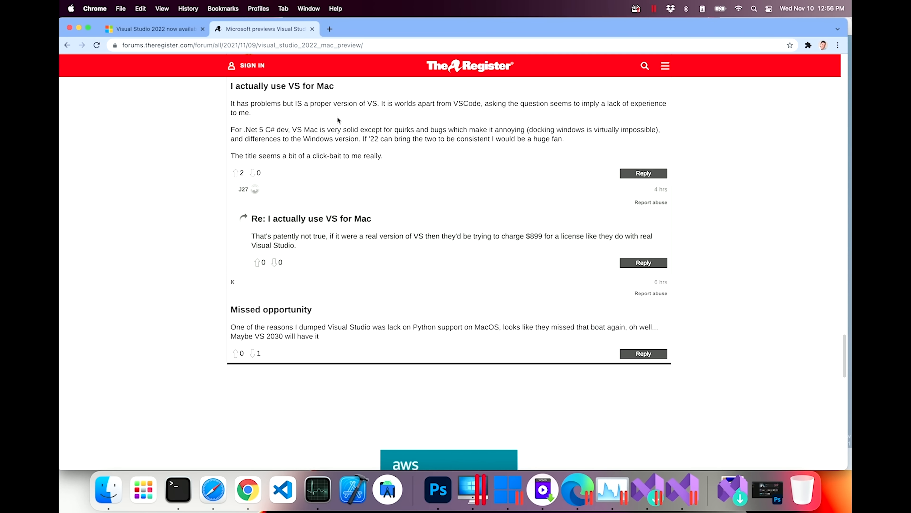
pyautogui.moveTo(346, 121)
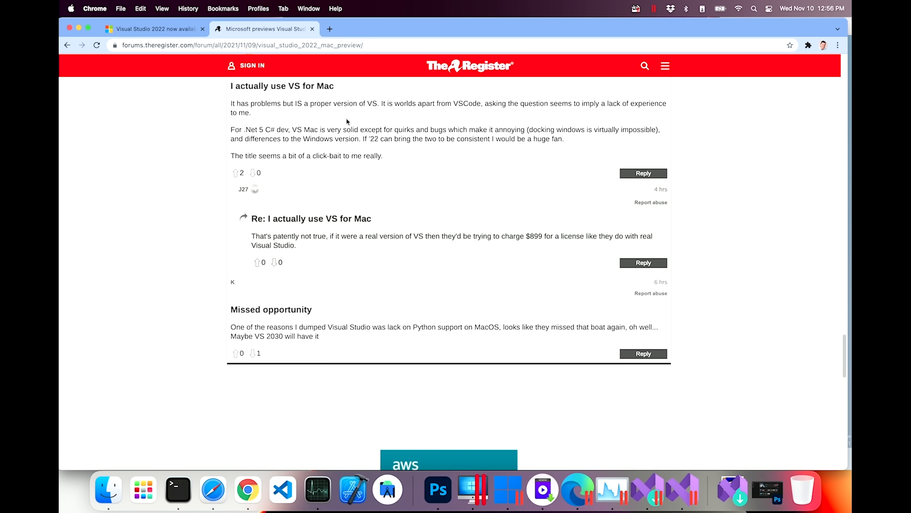
pyautogui.moveTo(389, 119)
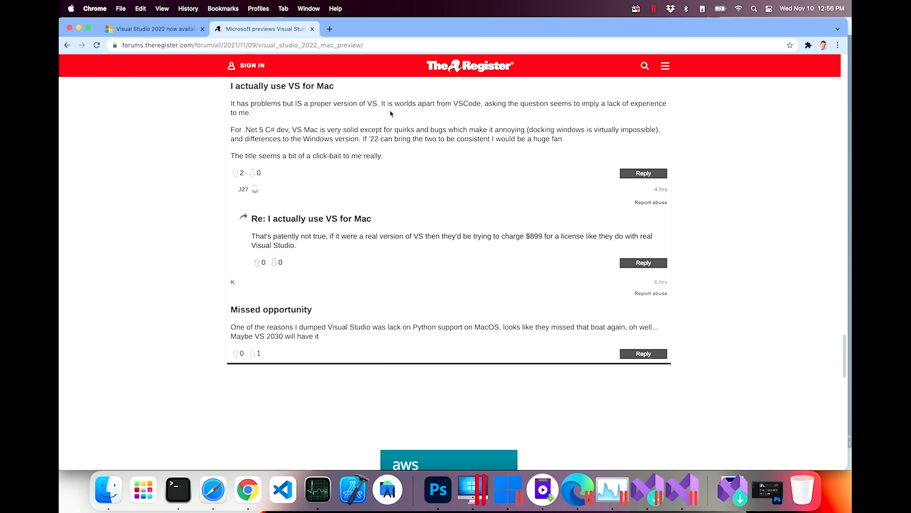
# Step: Scroll further down the reader comments toward the Post Comment form
pyautogui.scroll(-3)
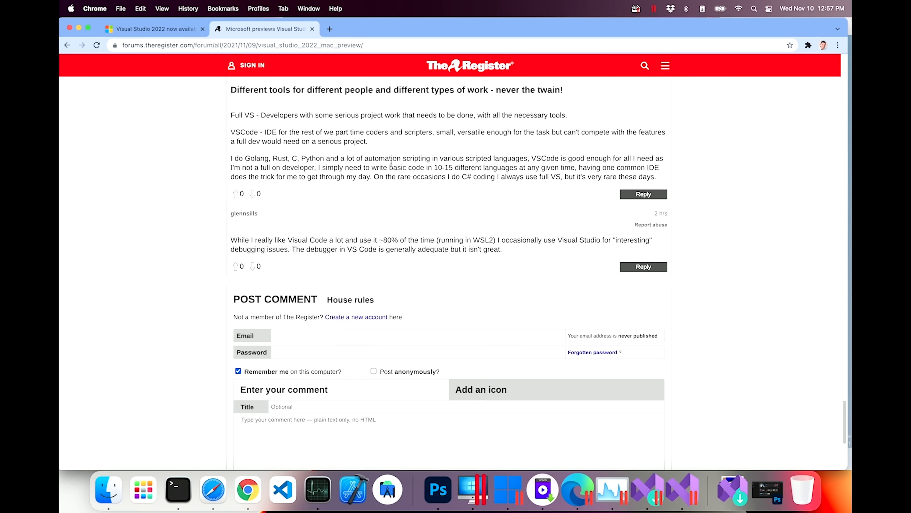
pyautogui.moveTo(381, 216)
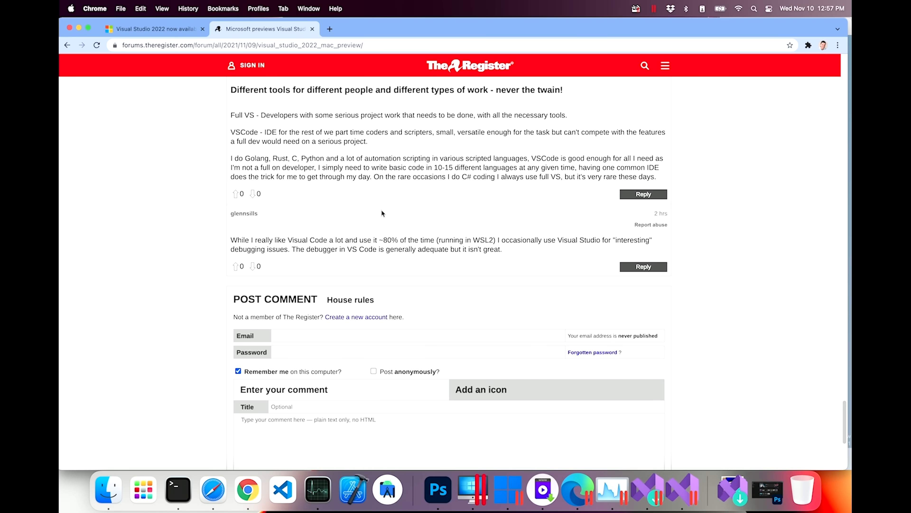
pyautogui.moveTo(423, 203)
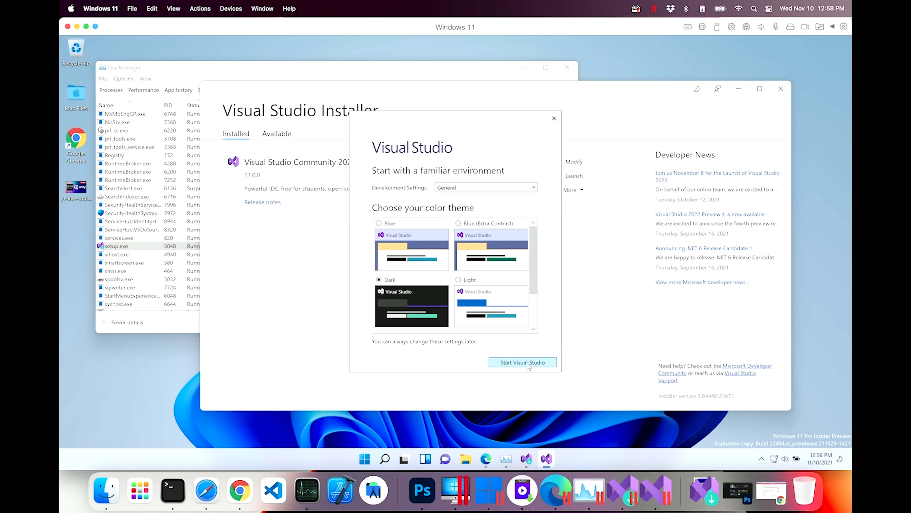
# Step: Finish Visual Studio's first-run setup and start creating a new project
pyautogui.click(522, 362)
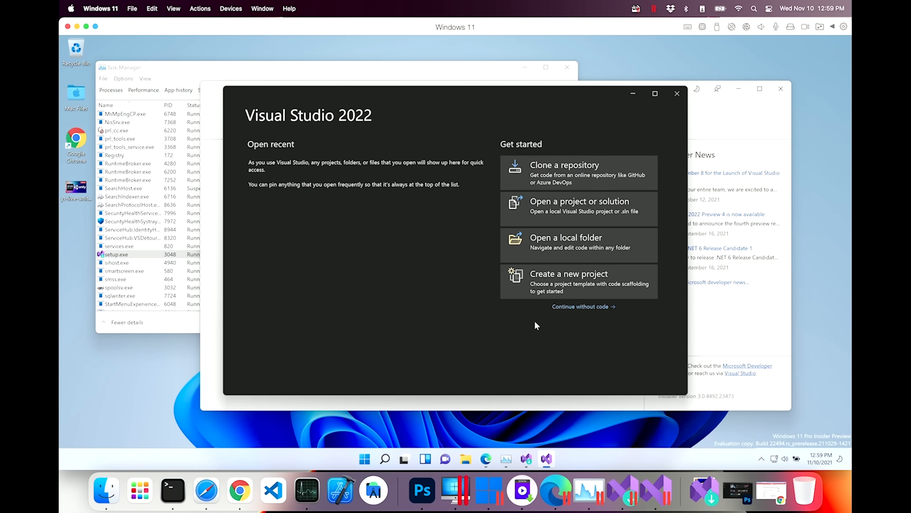
pyautogui.moveTo(562, 293)
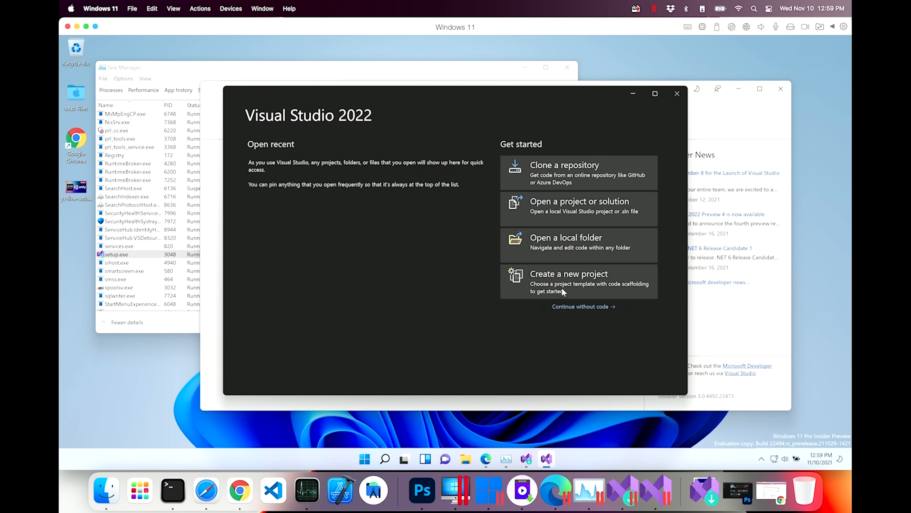
pyautogui.click(568, 281)
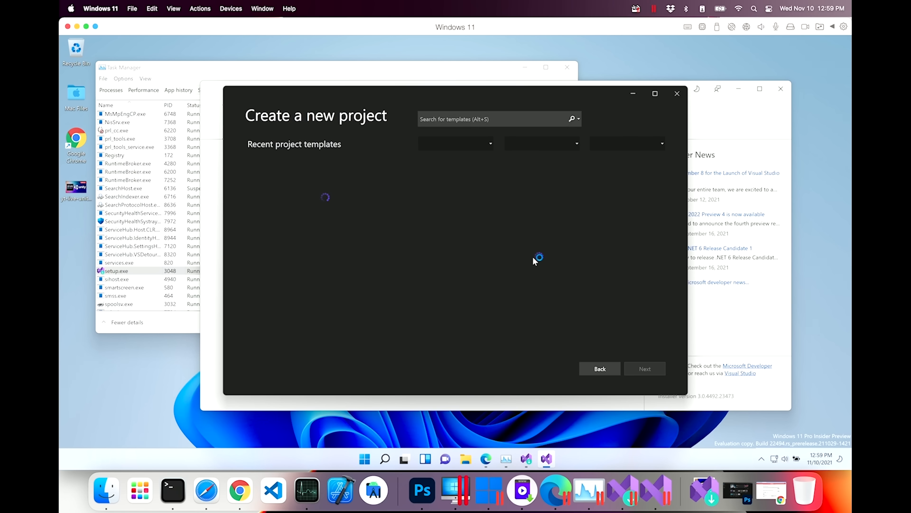
pyautogui.moveTo(556, 291)
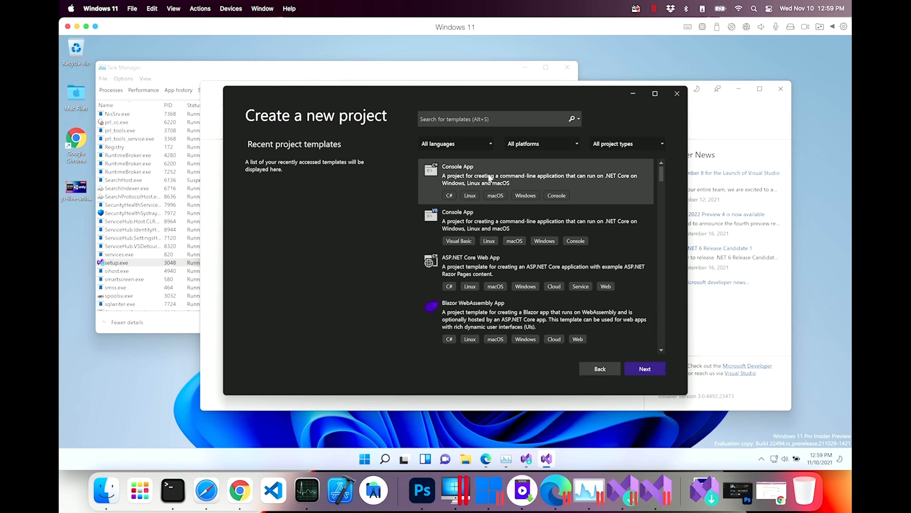
# Step: Create a C# Console App named ConsoleApp1 in the default location targeting .NET 6.0
pyautogui.click(644, 368)
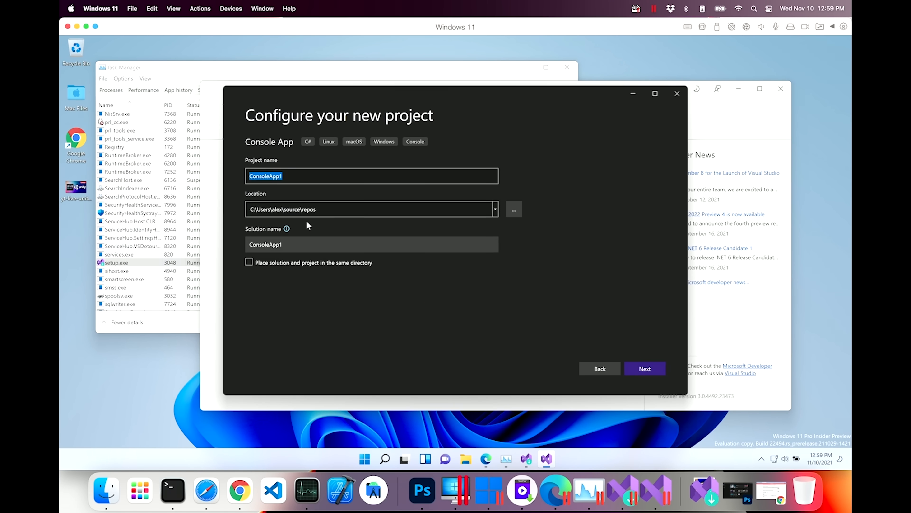
pyautogui.click(644, 368)
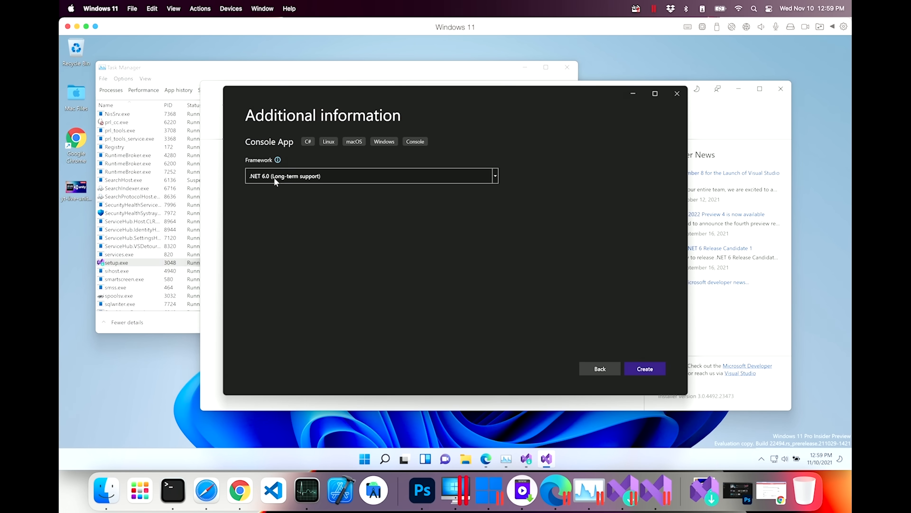
pyautogui.moveTo(426, 188)
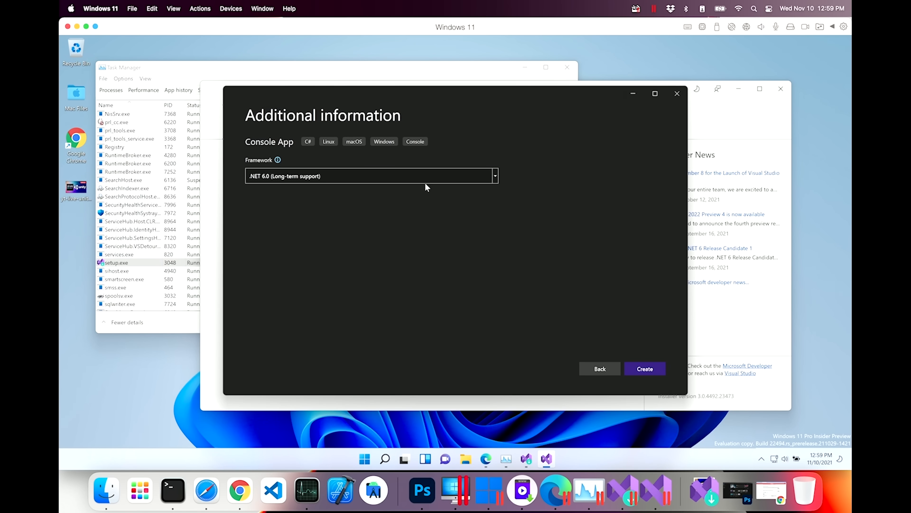
pyautogui.moveTo(580, 298)
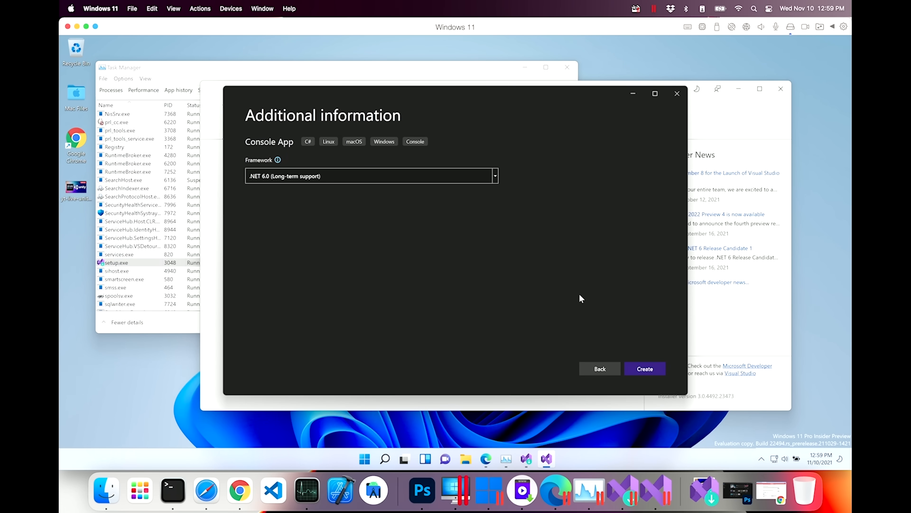
pyautogui.click(644, 368)
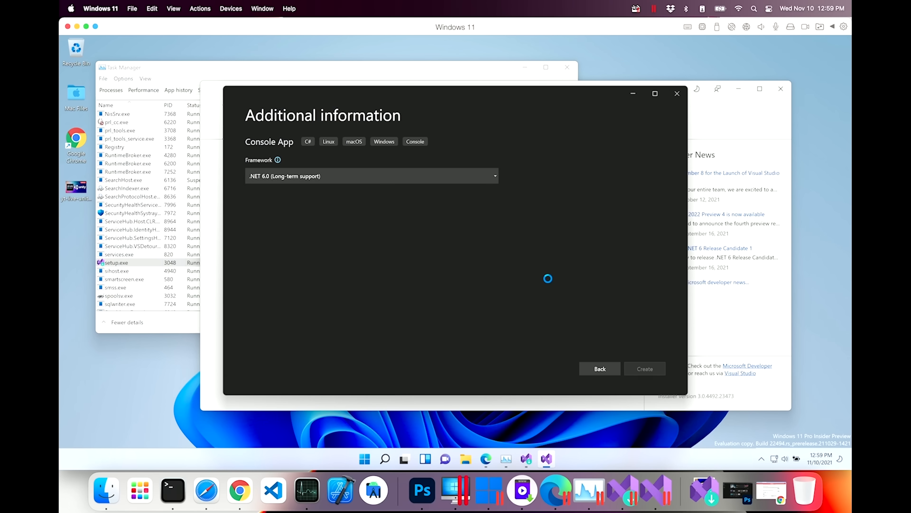
# Step: Scan Task Manager's Details list, then allow Parallels Desktop access to the network volume
pyautogui.click(644, 368)
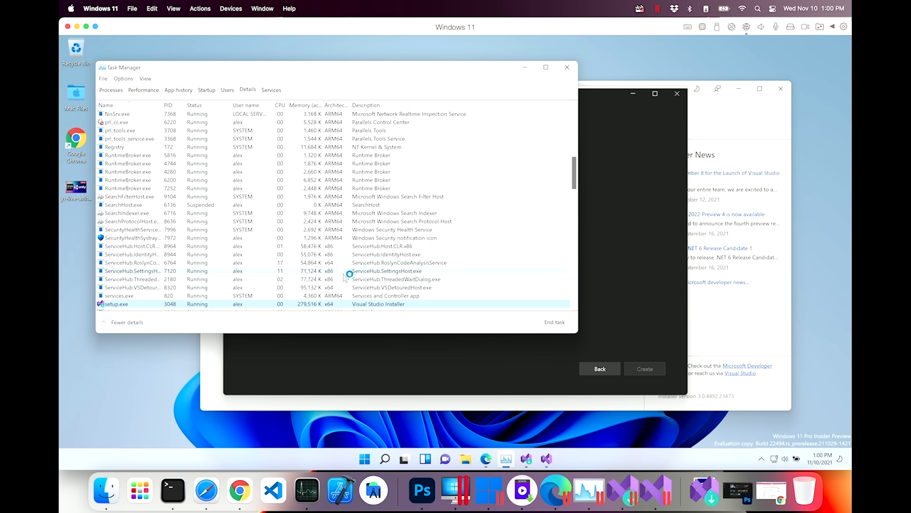
pyautogui.scroll(-3)
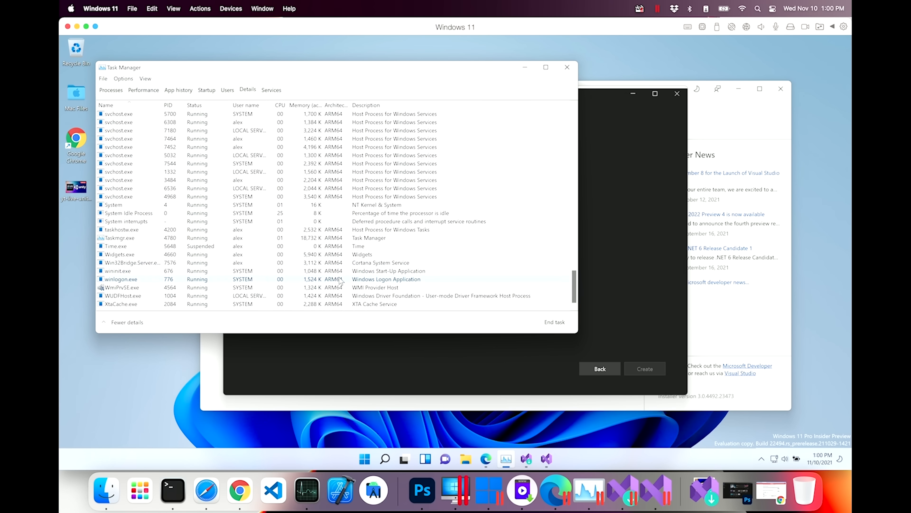
pyautogui.scroll(3)
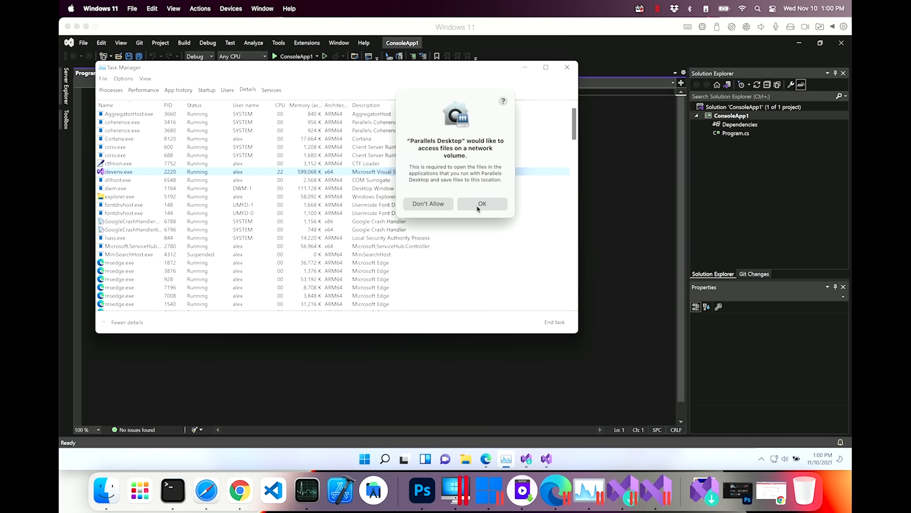
pyautogui.click(482, 204)
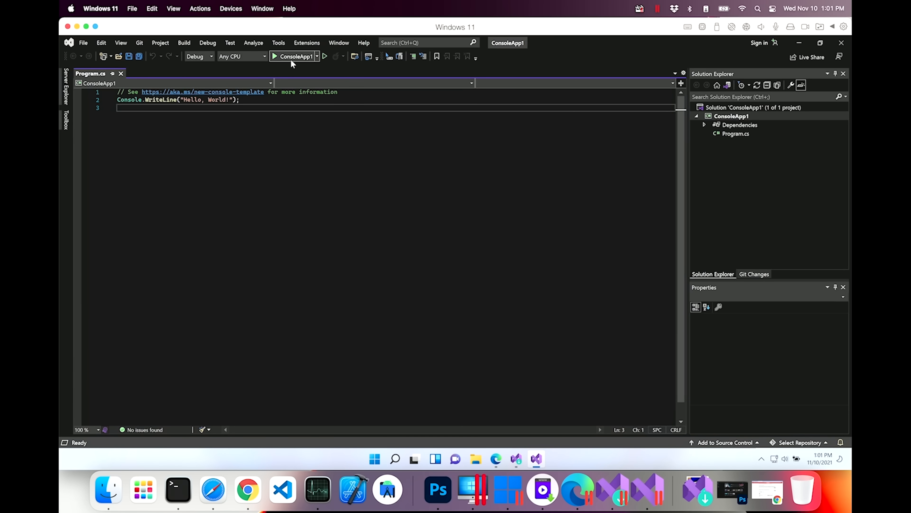
# Step: Run ConsoleApp1 to print Hello, World! and exit, then bring up the solution's actions
pyautogui.click(274, 57)
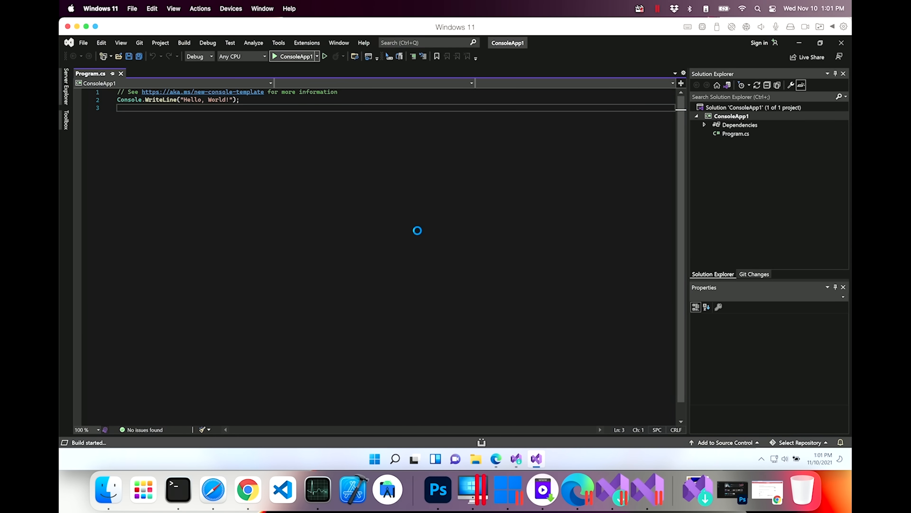
pyautogui.click(274, 56)
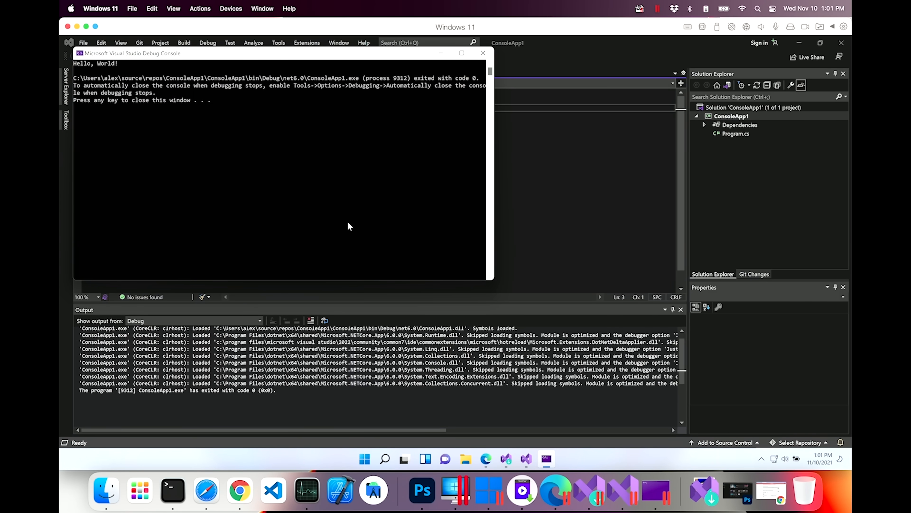
pyautogui.rightClick(743, 107)
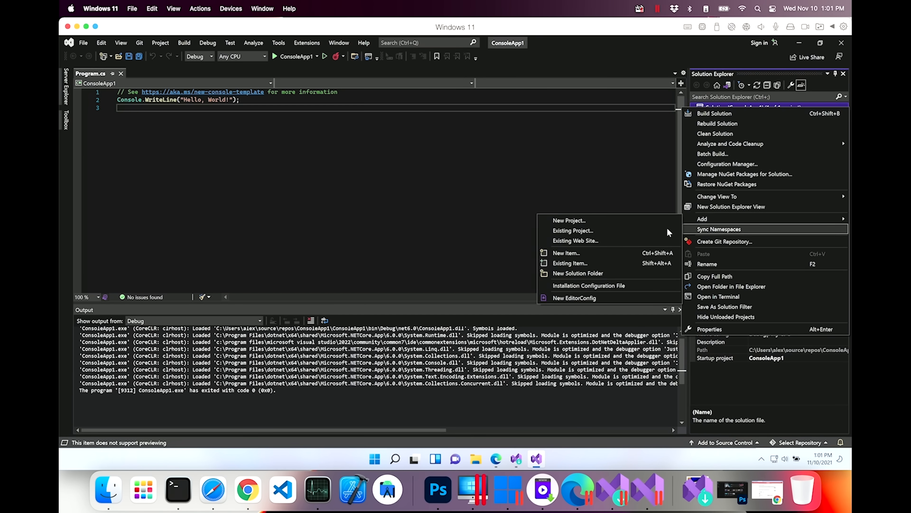
# Step: Add an ASP.NET Core Web App project WebApplication1 on .NET 6.0, then run ConsoleApp1
pyautogui.click(569, 220)
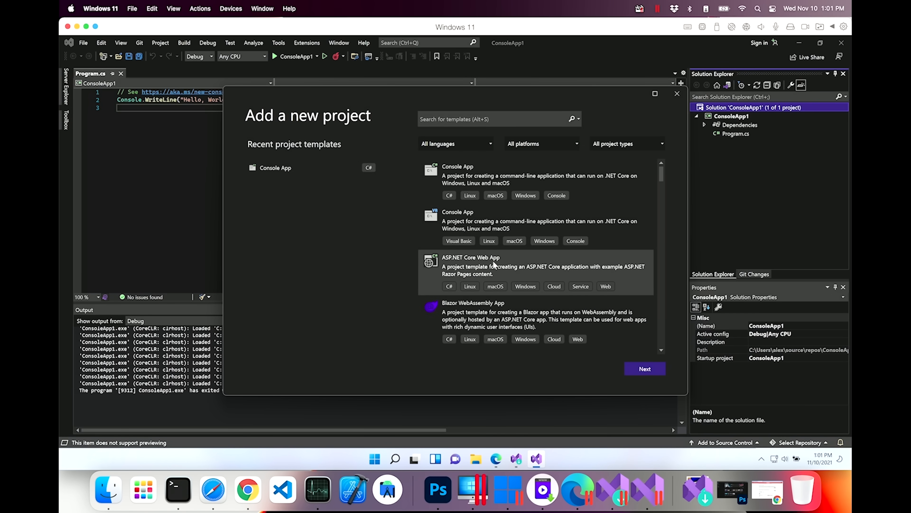
pyautogui.click(644, 368)
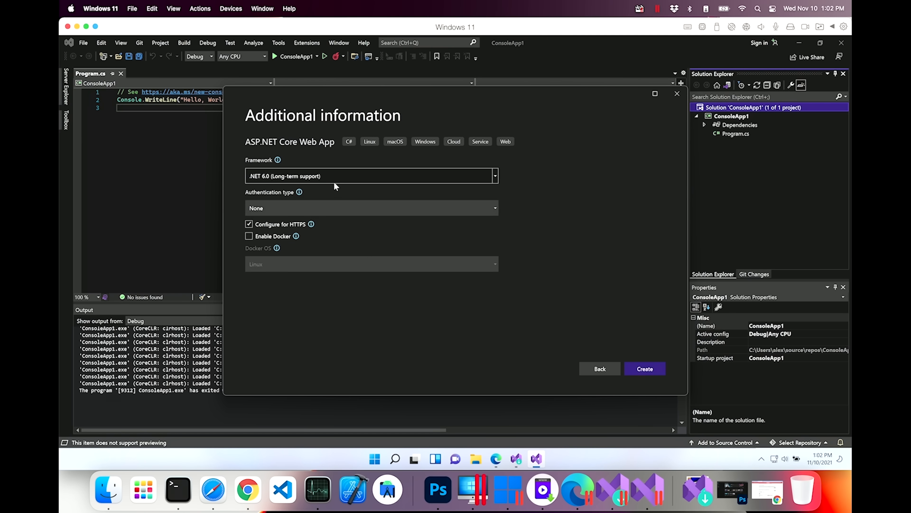
pyautogui.moveTo(309, 227)
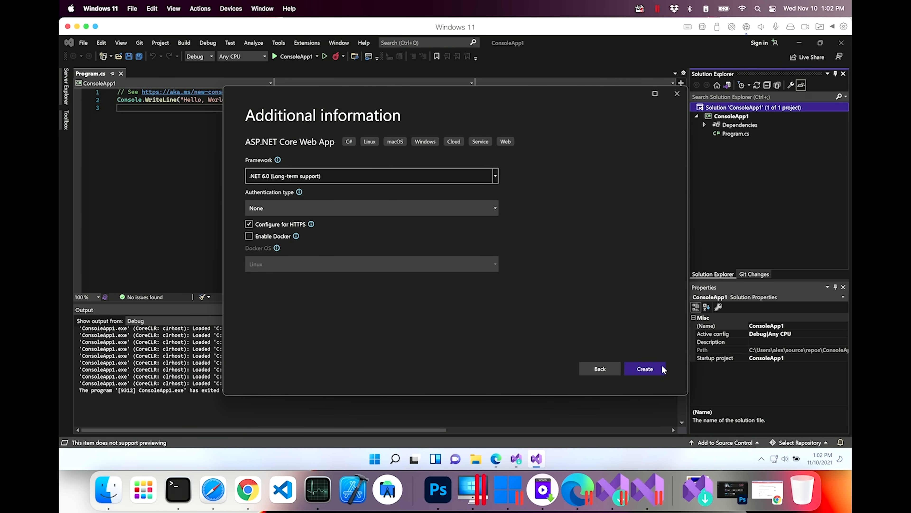
pyautogui.click(645, 368)
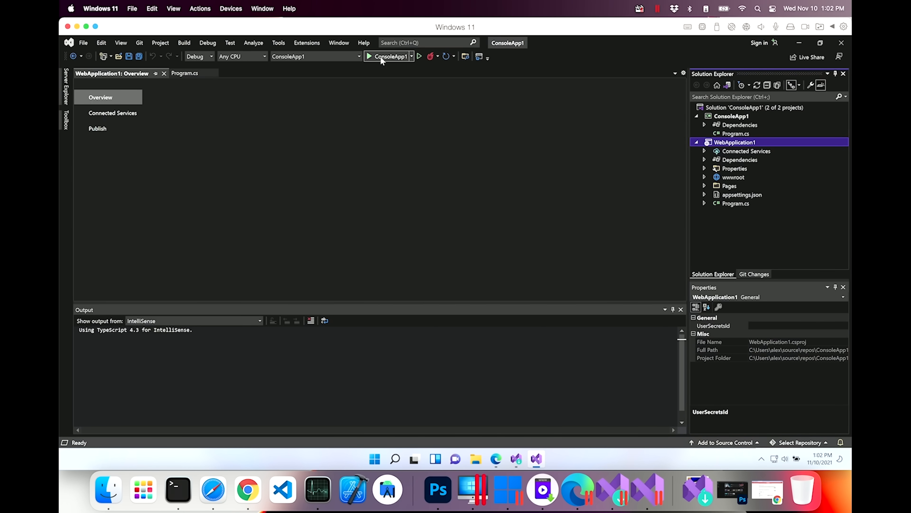
pyautogui.click(369, 56)
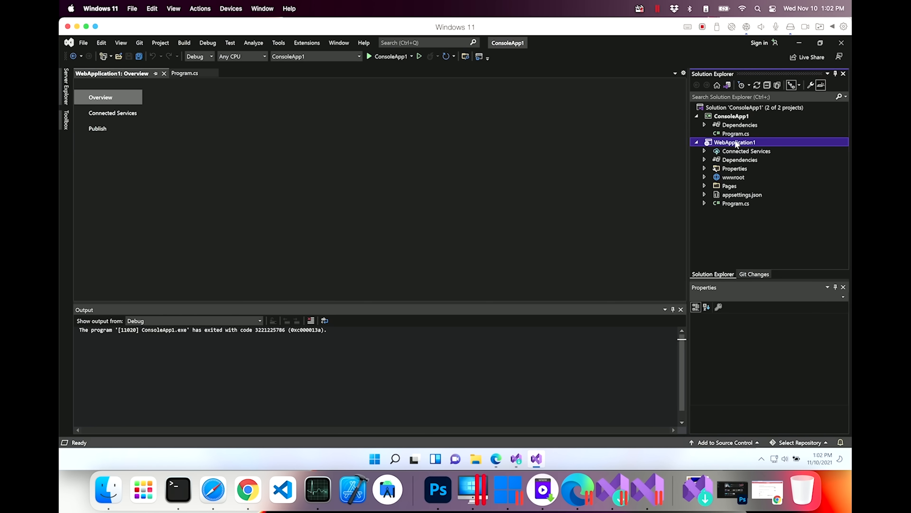
# Step: Make WebApplication1 the startup project and start debugging it
pyautogui.rightClick(735, 142)
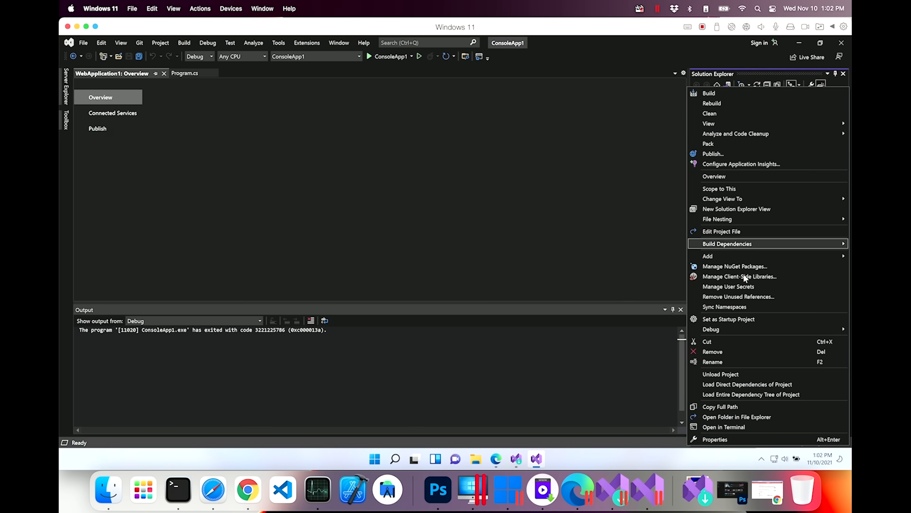
pyautogui.click(728, 318)
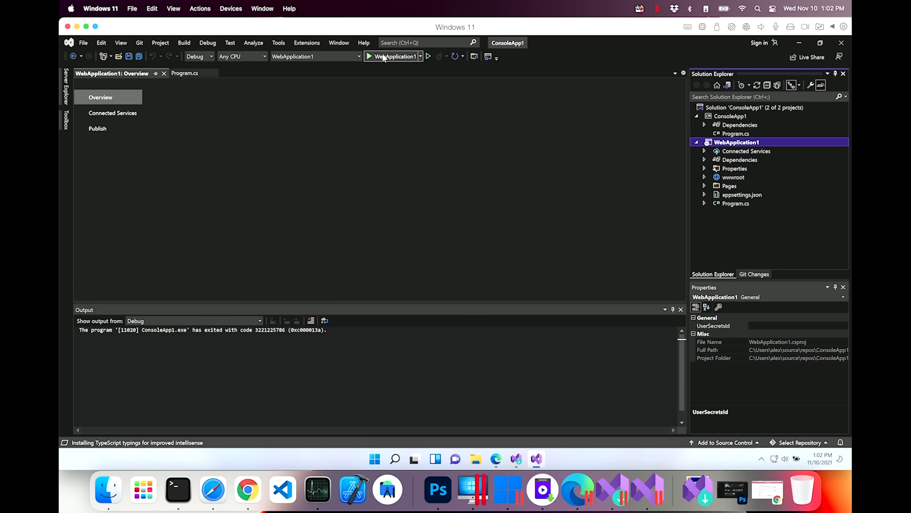
pyautogui.click(369, 56)
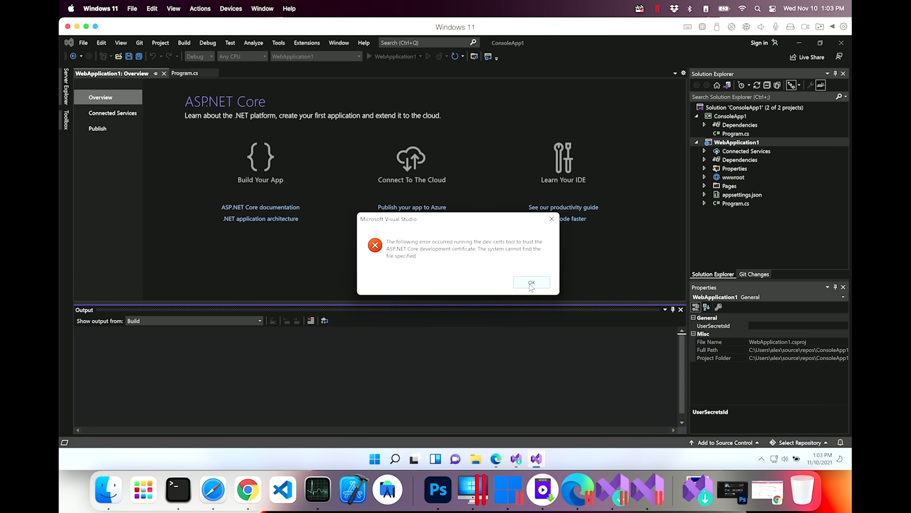
# Step: Dismiss the development certificate error and stop the failed debugging session
pyautogui.click(530, 282)
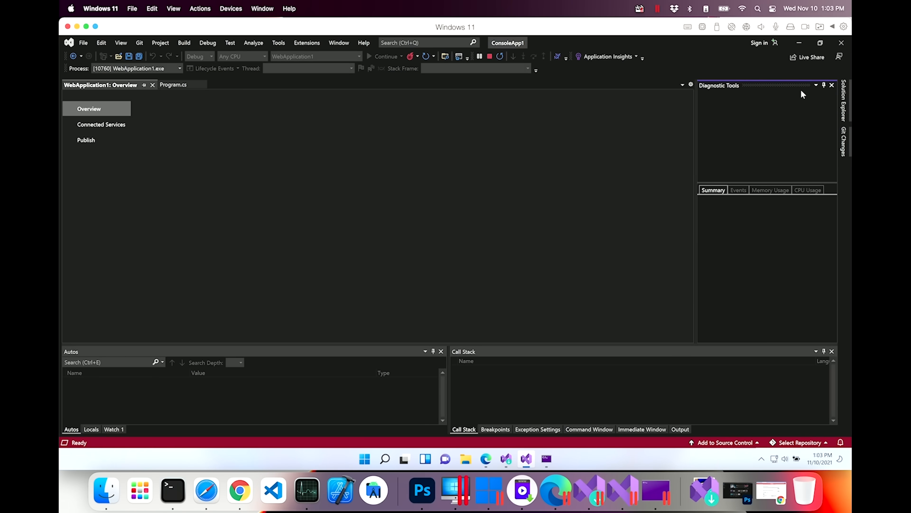
pyautogui.click(386, 56)
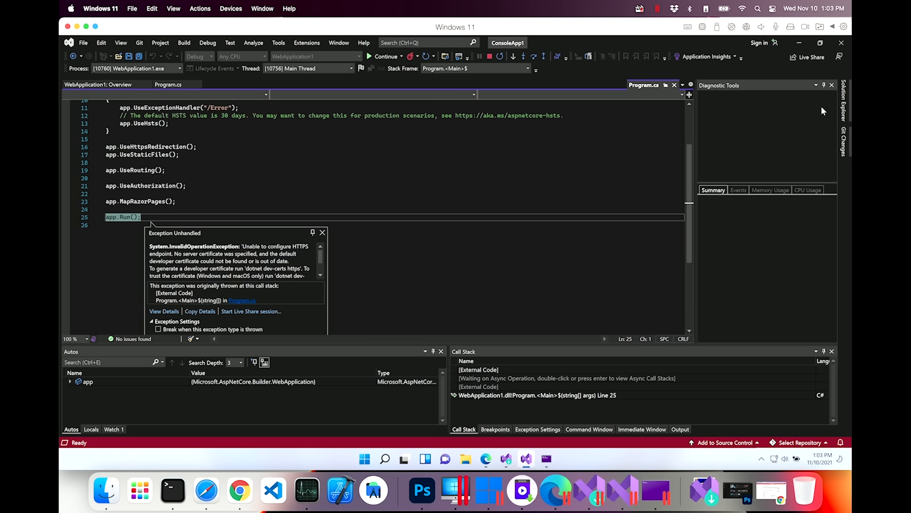
pyautogui.click(849, 108)
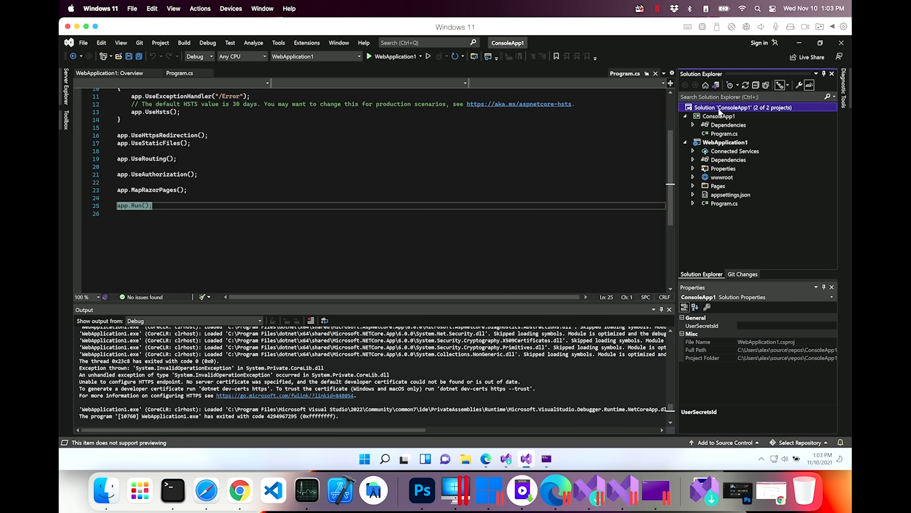
# Step: Add ASP.NET Core Web App WebApplication2 to the solution with Configure for HTTPS turned off
pyautogui.rightClick(744, 107)
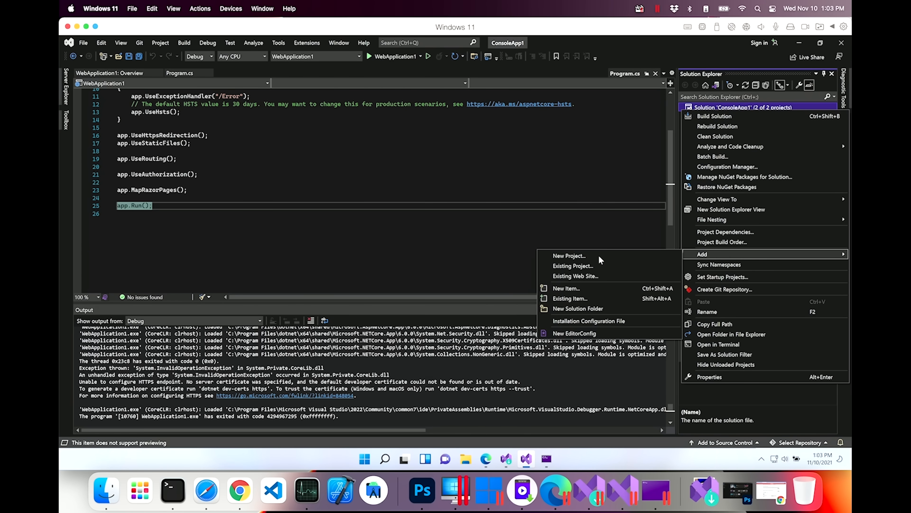
pyautogui.click(569, 256)
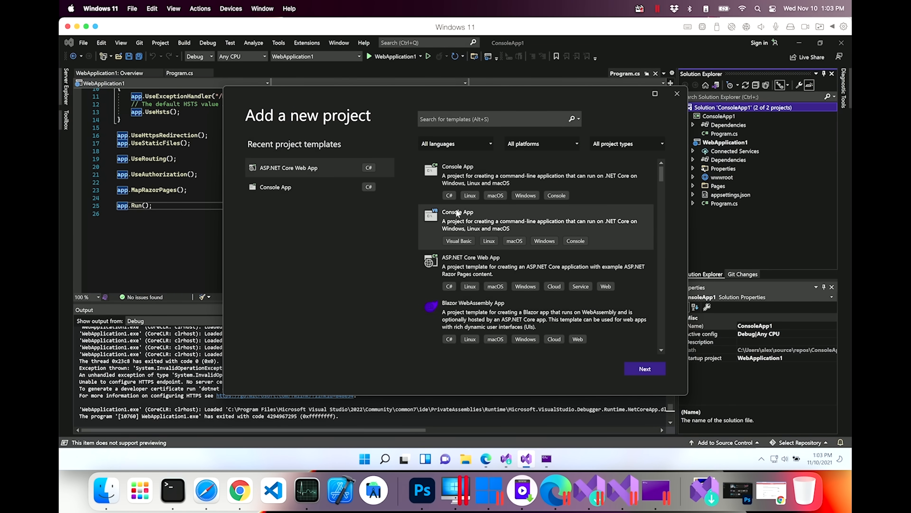
pyautogui.click(644, 368)
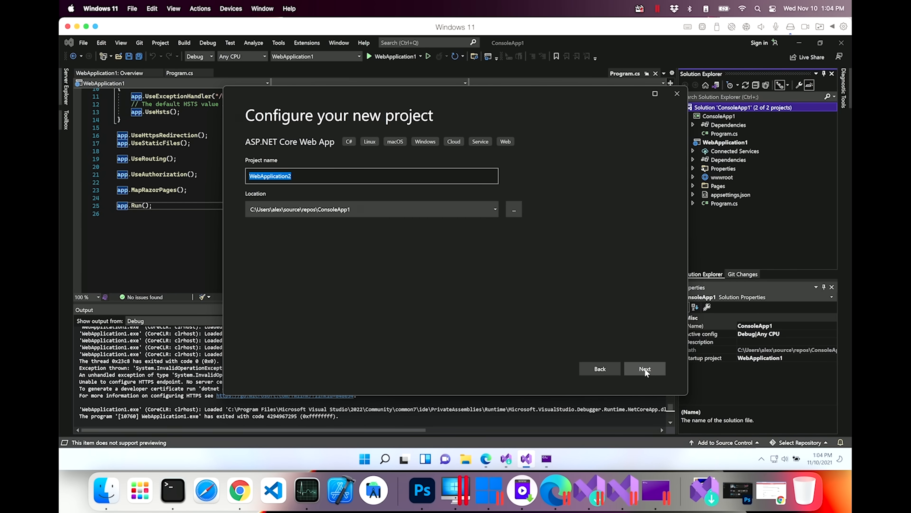
pyautogui.click(645, 368)
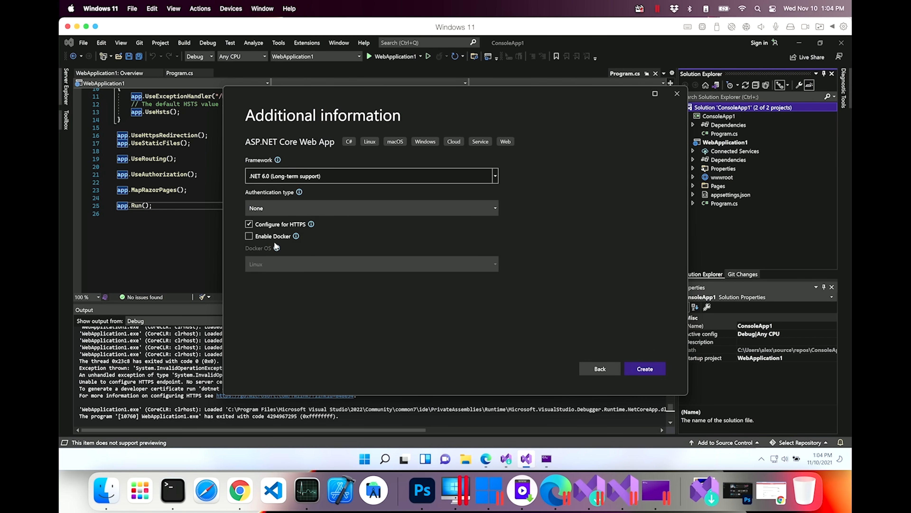
pyautogui.click(249, 223)
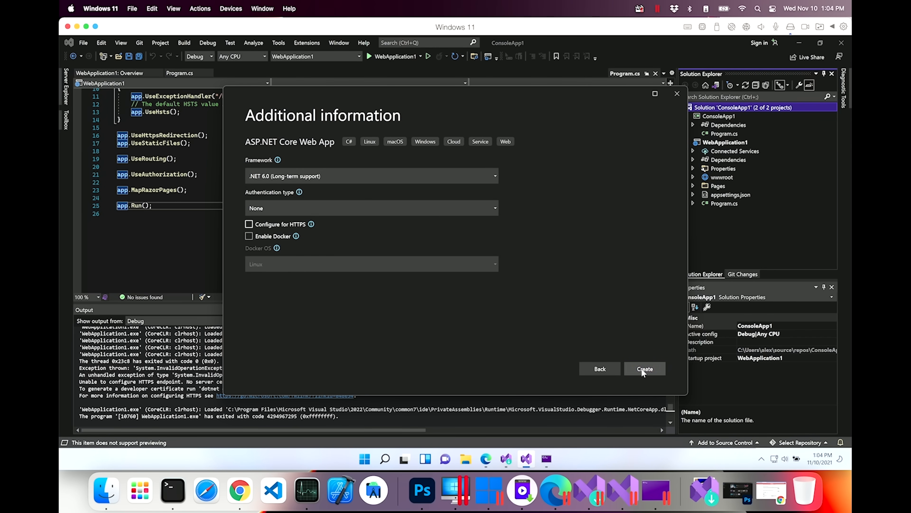
pyautogui.click(645, 368)
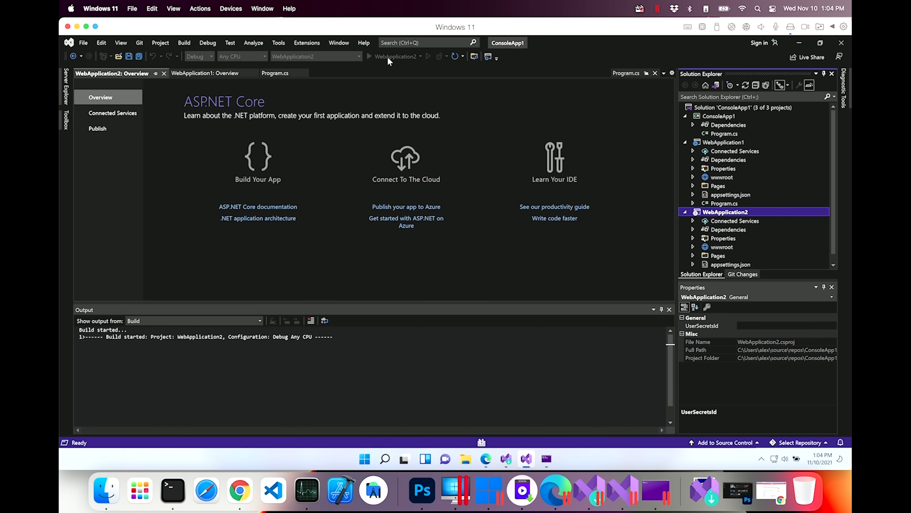
# Step: Run WebApplication2 to show its Welcome page at localhost, then stop debugging
pyautogui.click(369, 56)
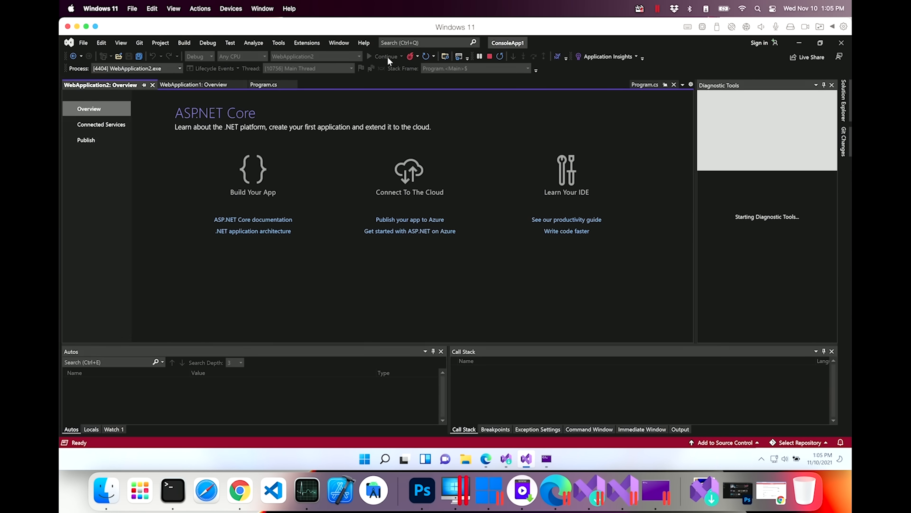
pyautogui.click(378, 56)
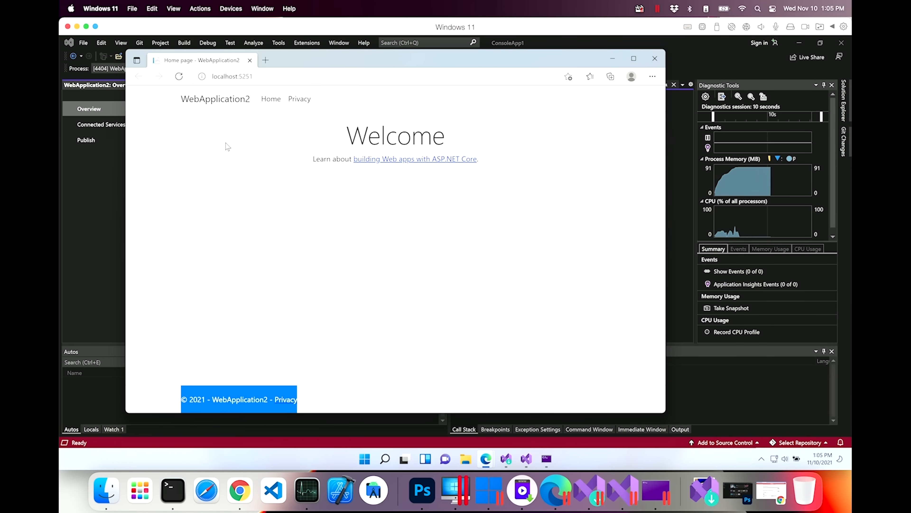
pyautogui.click(654, 58)
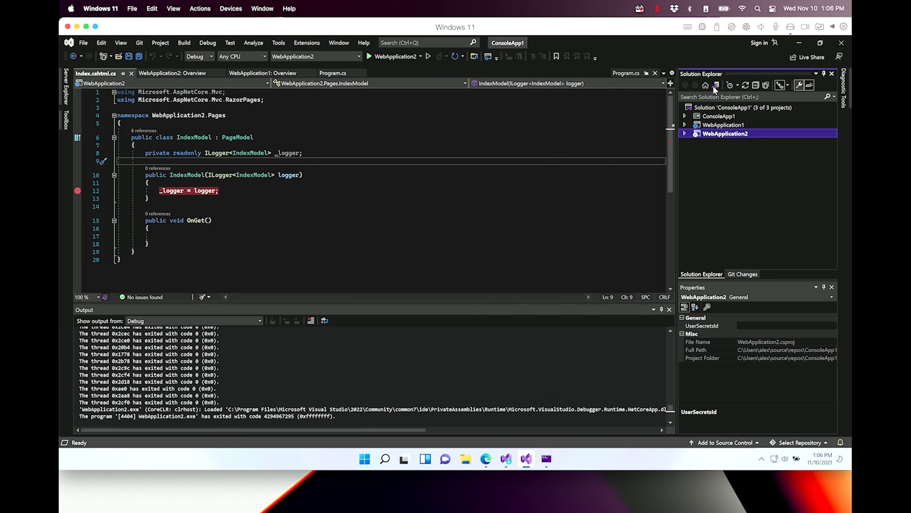
pyautogui.moveTo(359, 148)
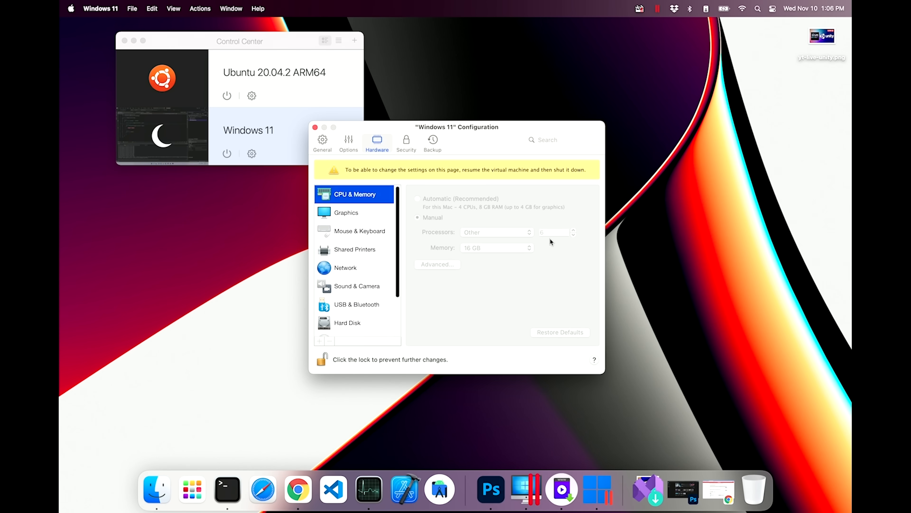
pyautogui.moveTo(448, 228)
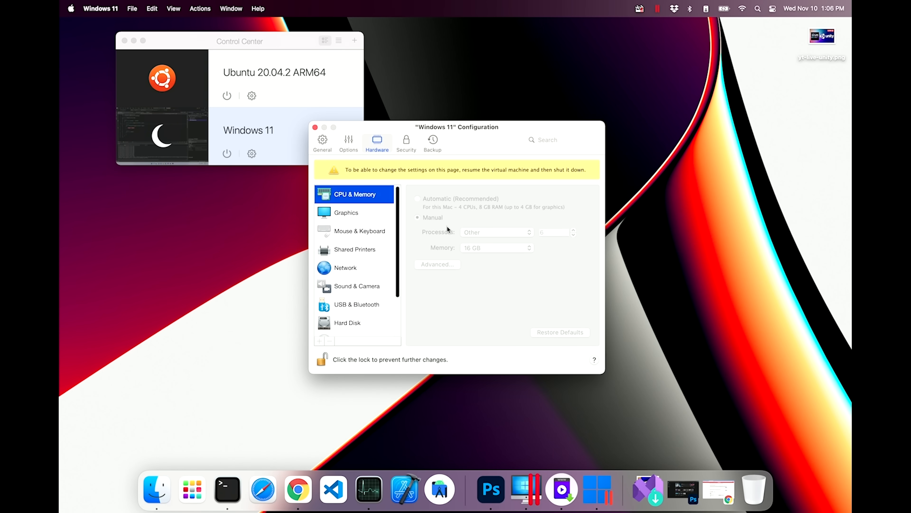
# Step: View the Windows 11 VM's CPU & Memory hardware settings
pyautogui.click(315, 126)
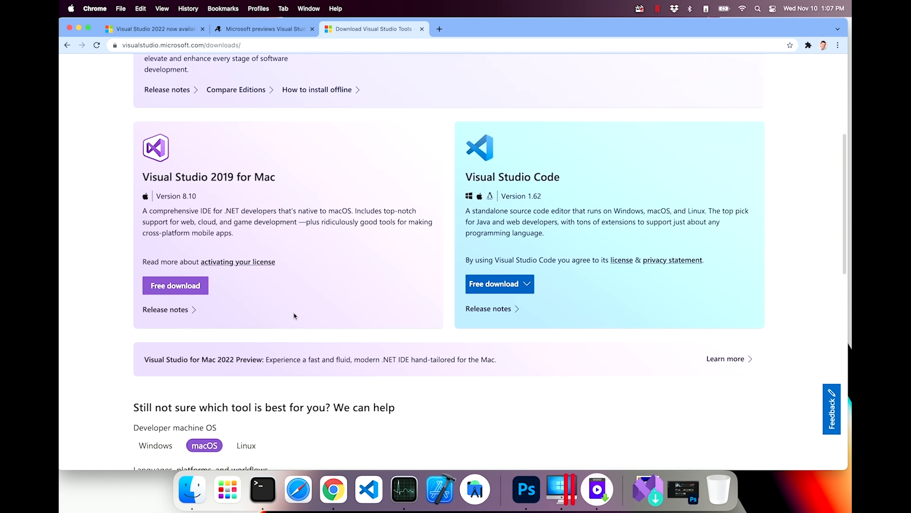
# Step: Go from the Downloads page to the Visual Studio 2022 announcement, then the Mac 17.0 release notes
pyautogui.scroll(3)
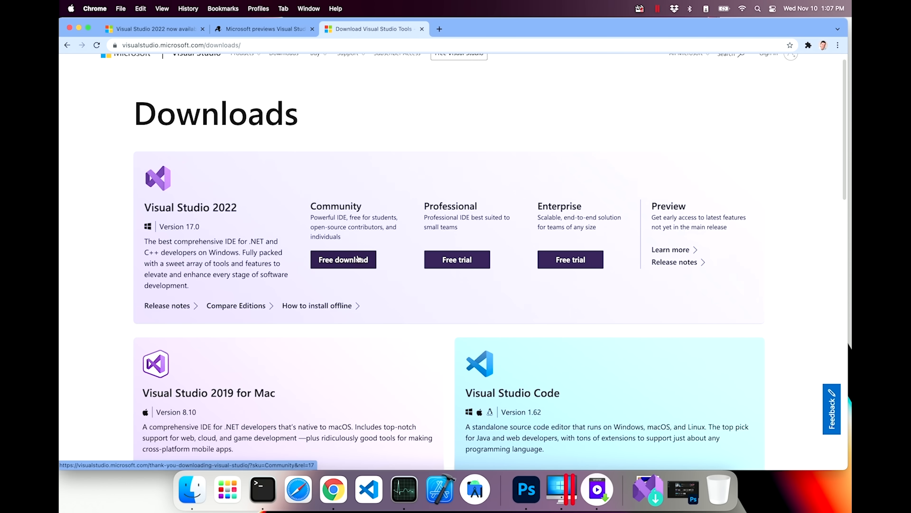
pyautogui.scroll(3)
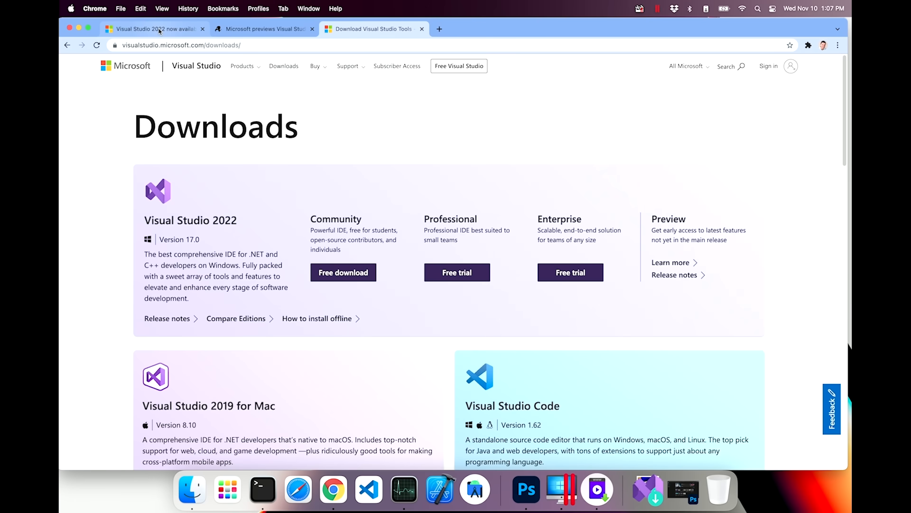
pyautogui.click(152, 29)
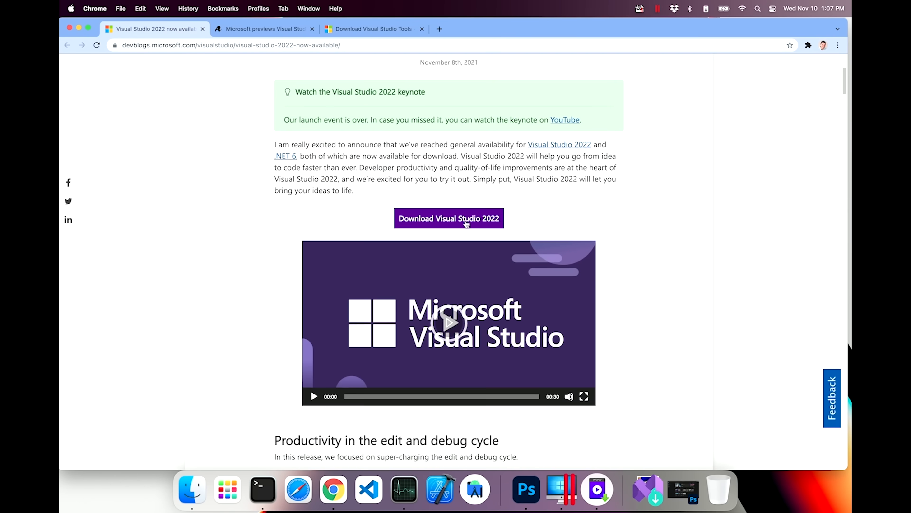
pyautogui.scroll(-3)
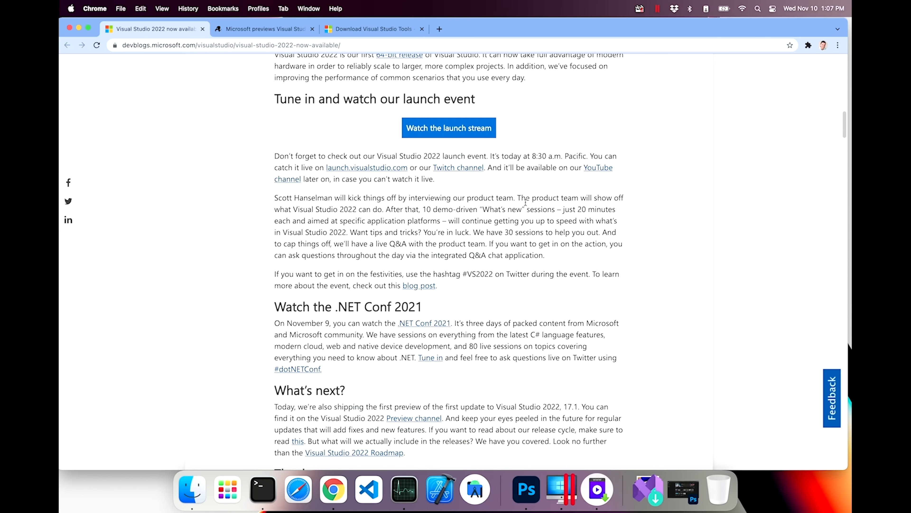
pyautogui.click(372, 29)
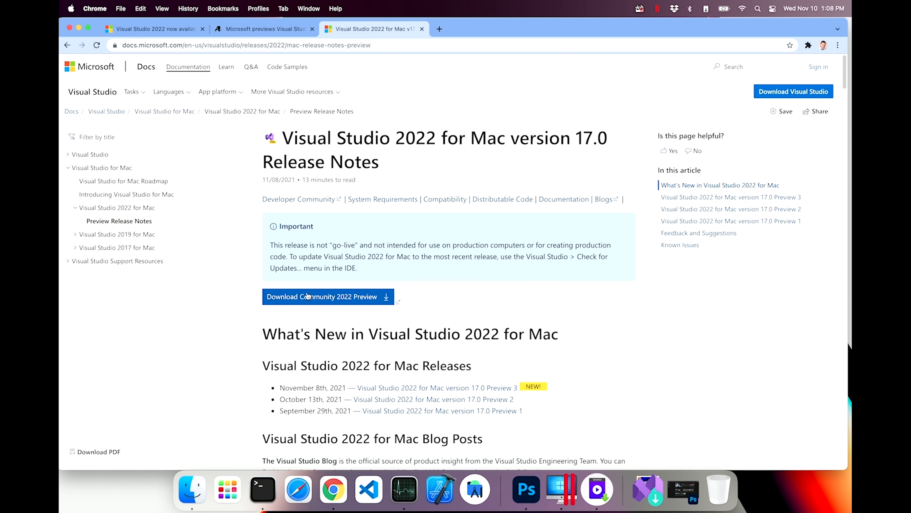
pyautogui.moveTo(330, 296)
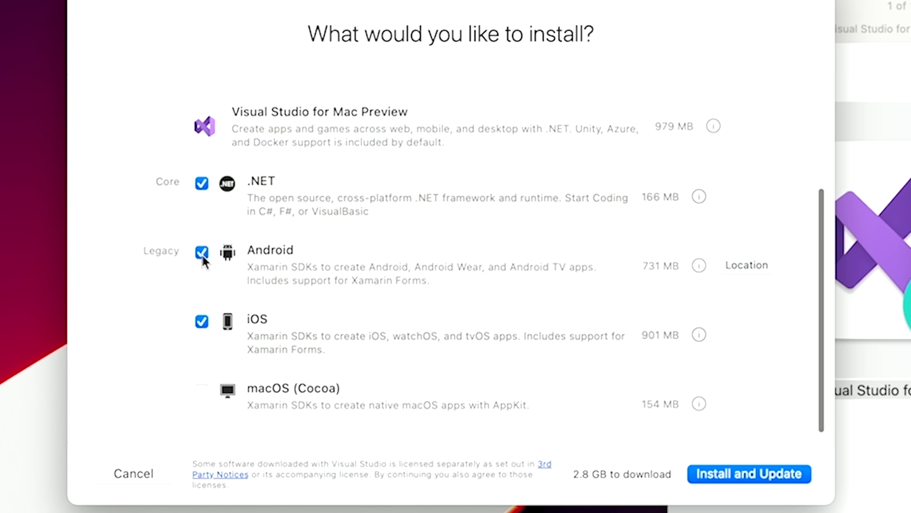
# Step: Deselect the Android SDK component in the Visual Studio for Mac Installer
pyautogui.click(202, 253)
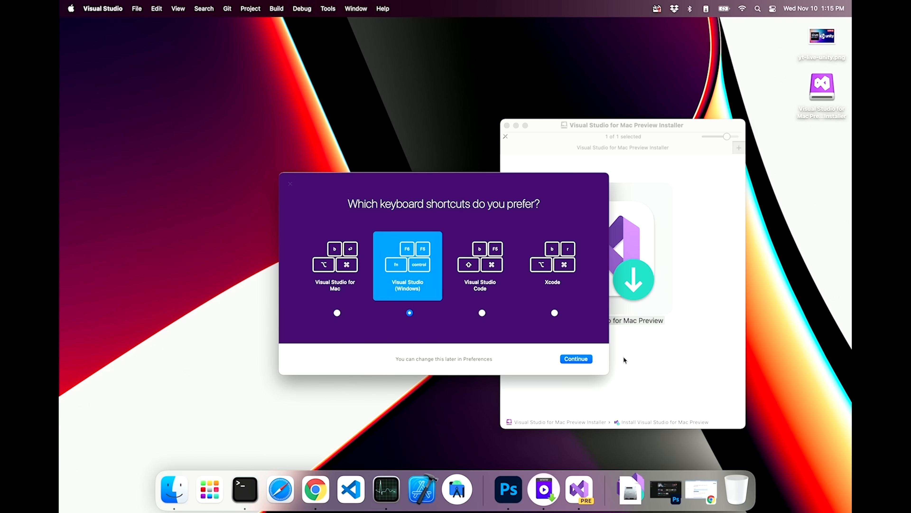
# Step: Keep Visual Studio (Windows) shortcuts, continue, and start a new project from the start window
pyautogui.click(576, 359)
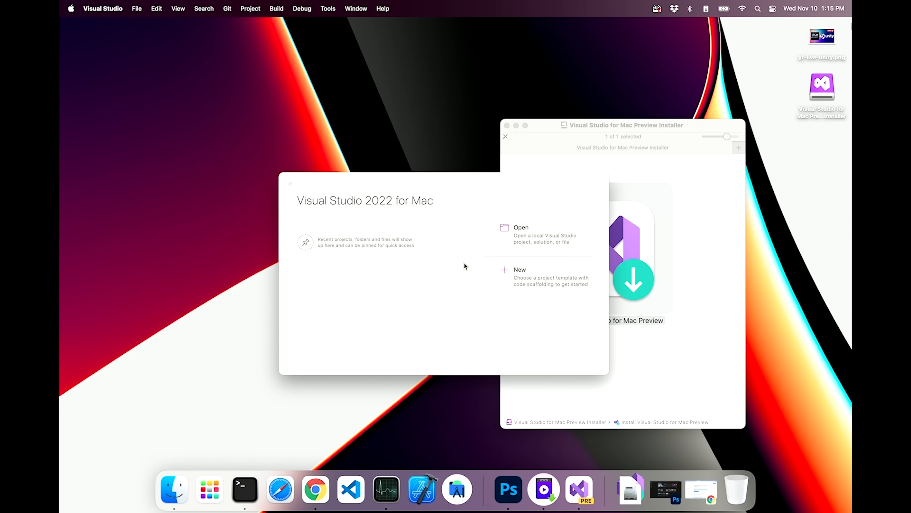
pyautogui.moveTo(473, 324)
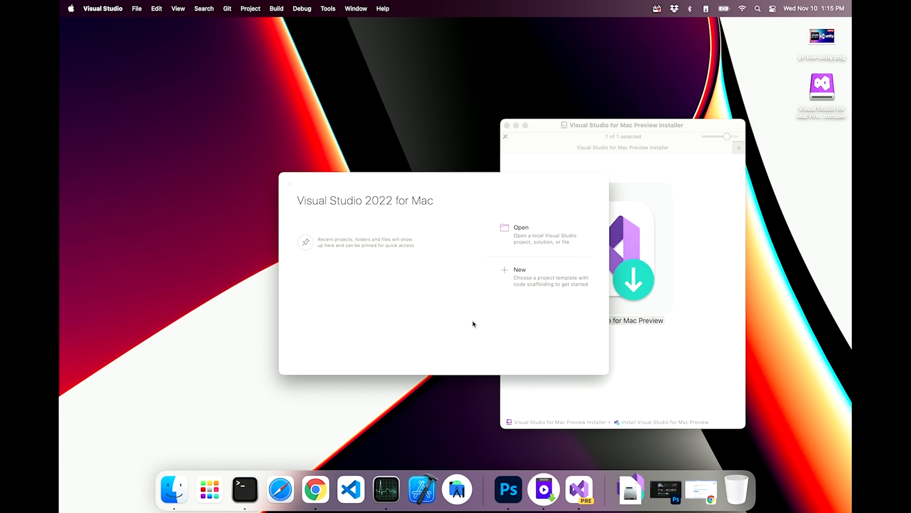
pyautogui.click(505, 137)
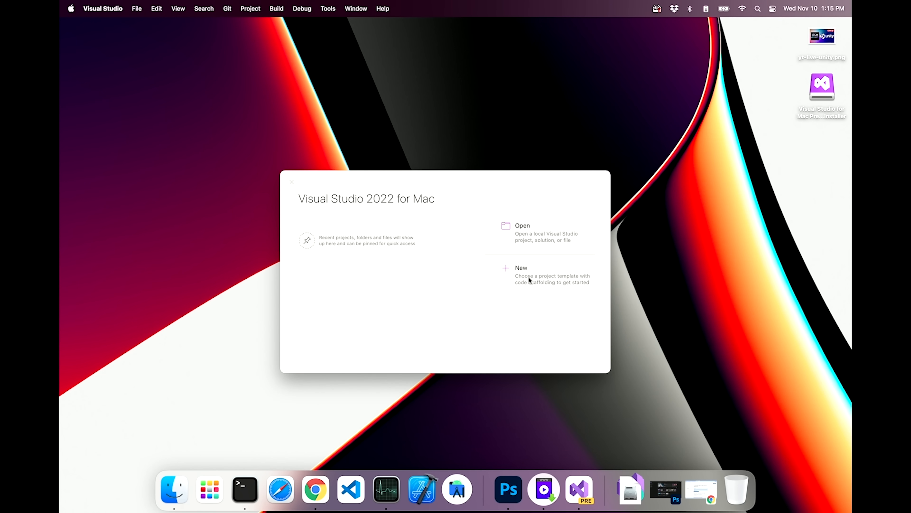
pyautogui.click(521, 267)
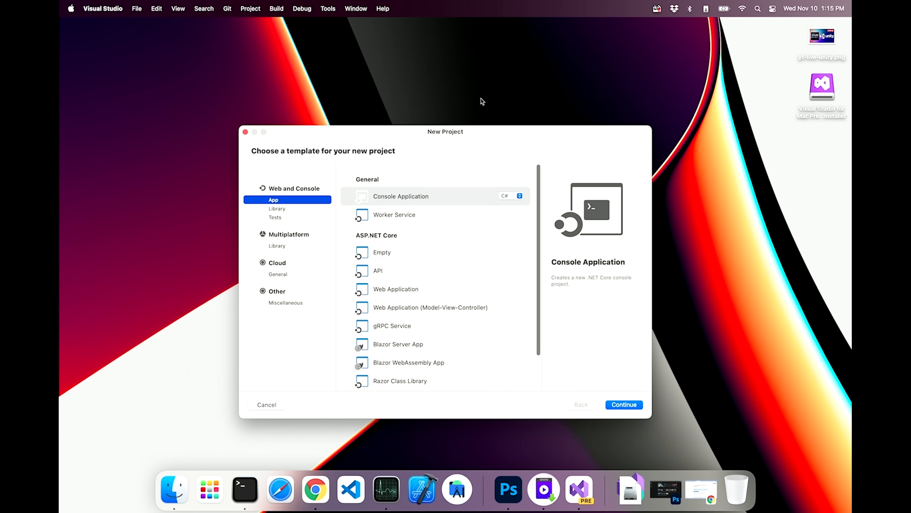
pyautogui.click(385, 489)
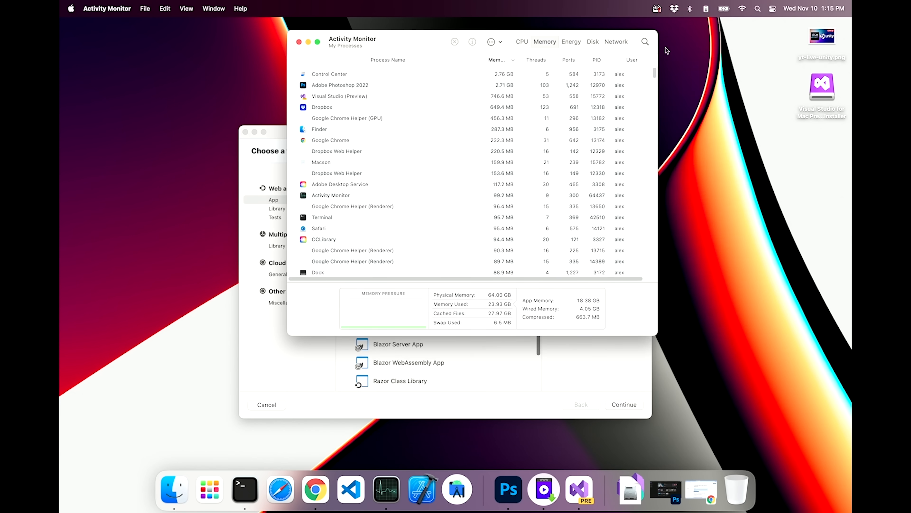
# Step: Check Activity Monitor's CPU view, then choose the ASP.NET Core Web Application template
pyautogui.click(526, 41)
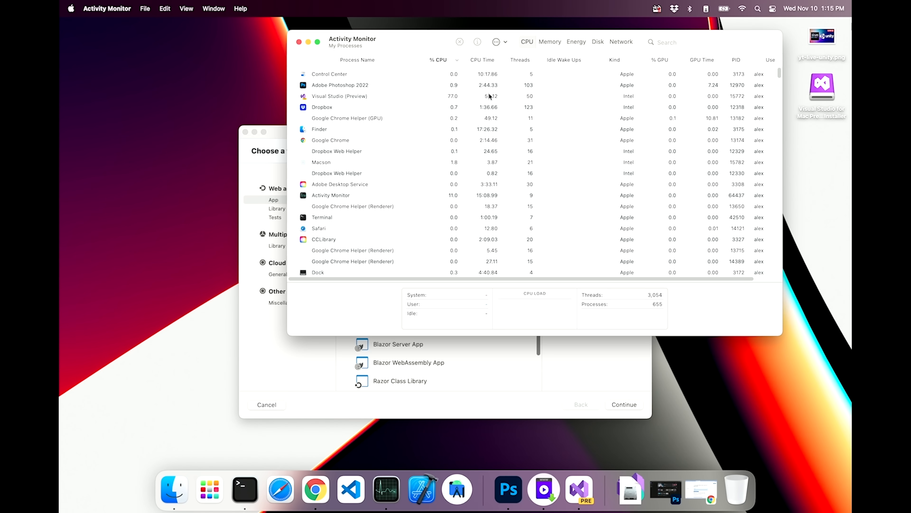
pyautogui.click(339, 95)
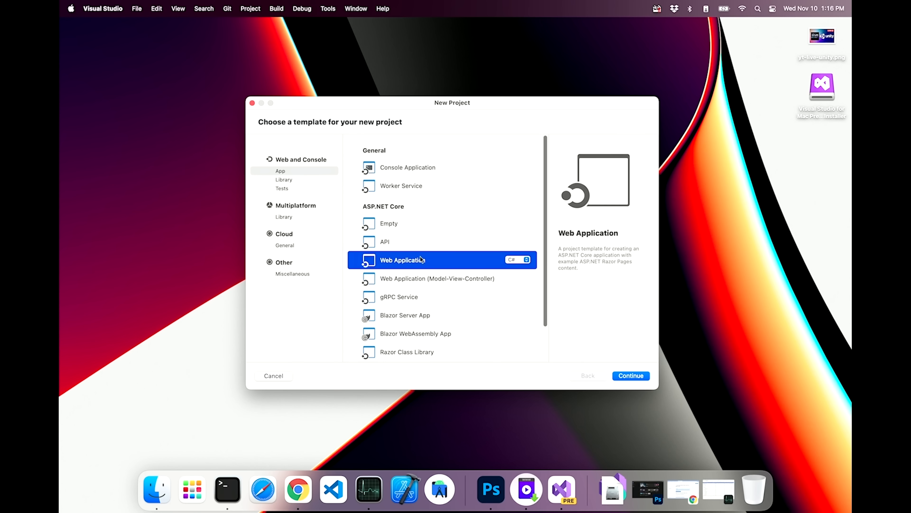
# Step: Accept the Web Application template on .NET 6.0 with HTTPS and create MyWebApplication1 with default names
pyautogui.click(631, 375)
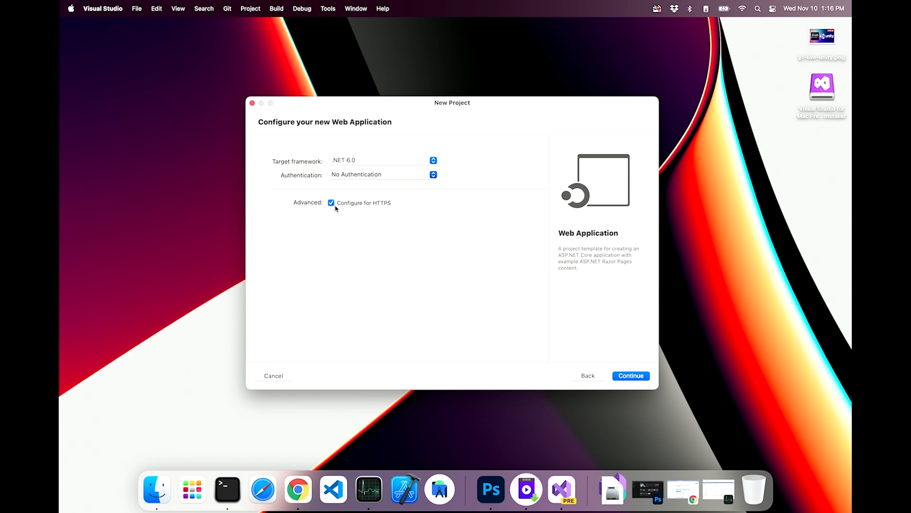
pyautogui.moveTo(525, 301)
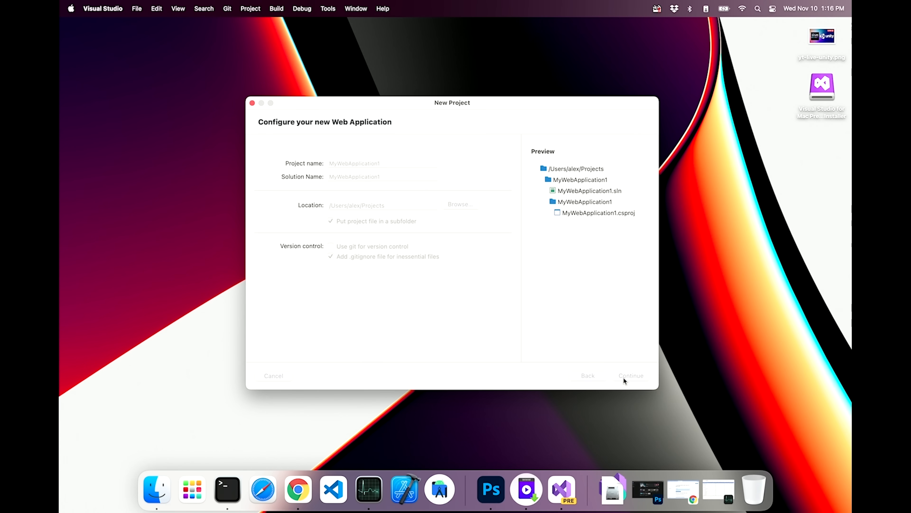
pyautogui.click(630, 375)
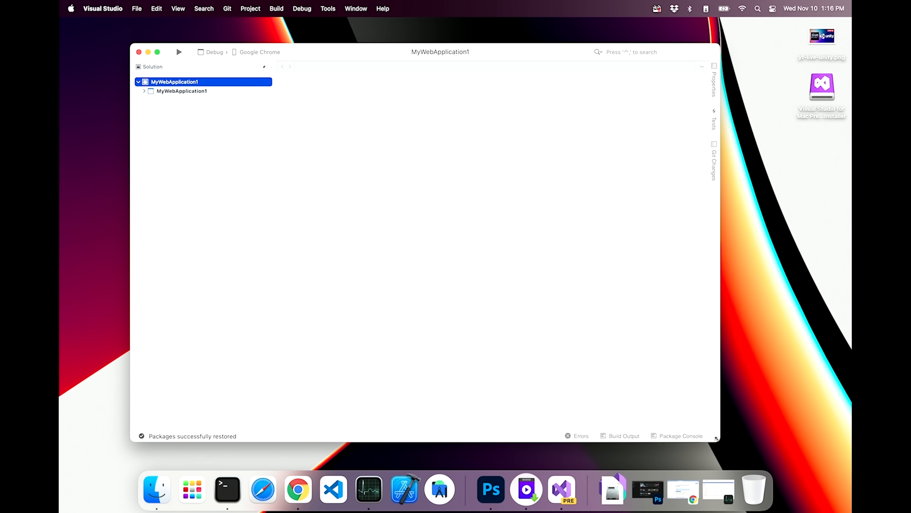
# Step: Reveal Index.cshtml.cs under Pages in the Solution pad and set a breakpoint at line 12's logger assignment
pyautogui.click(145, 91)
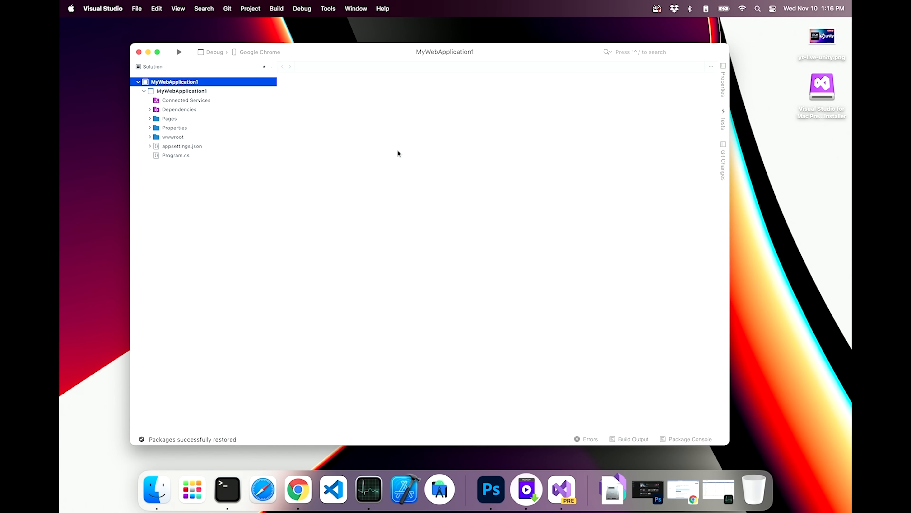
pyautogui.click(723, 82)
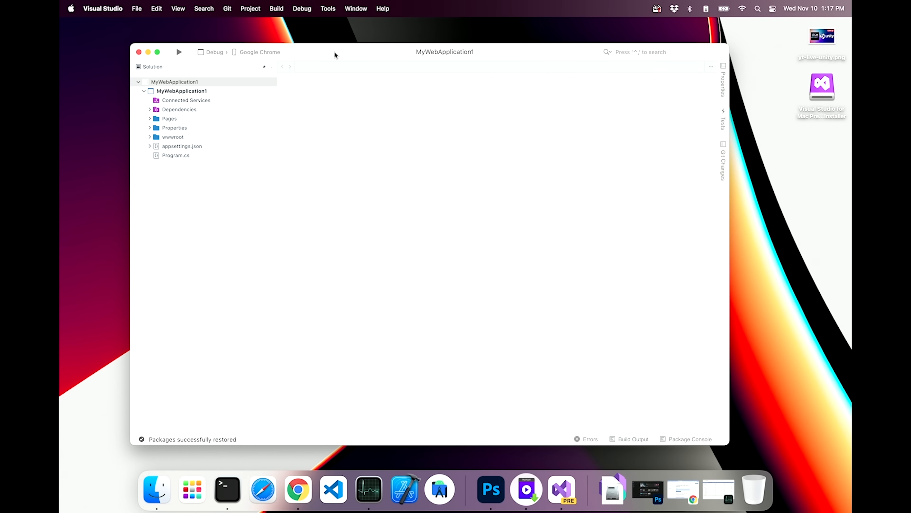
pyautogui.moveTo(198, 101)
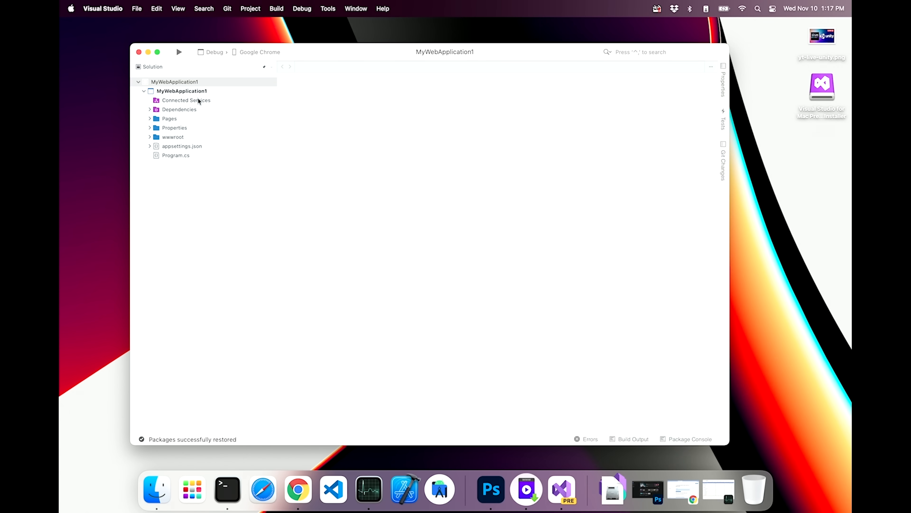
pyautogui.moveTo(181, 146)
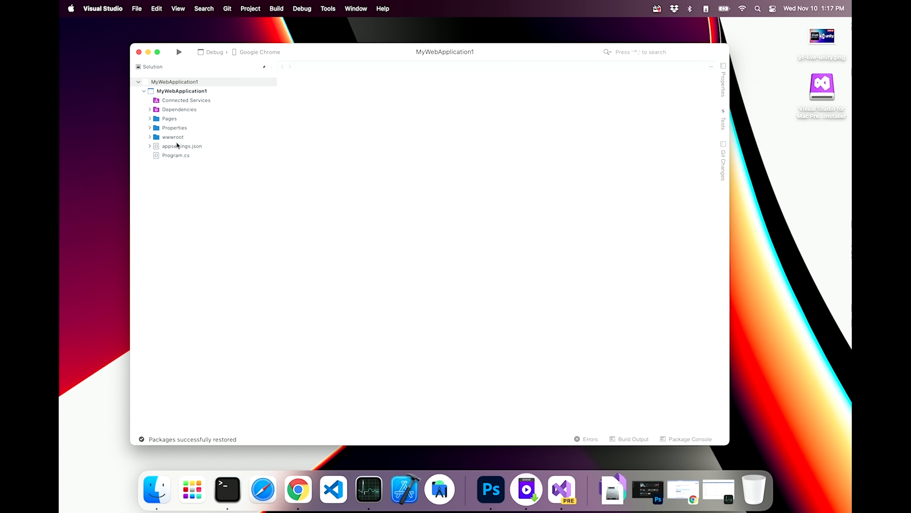
pyautogui.click(169, 118)
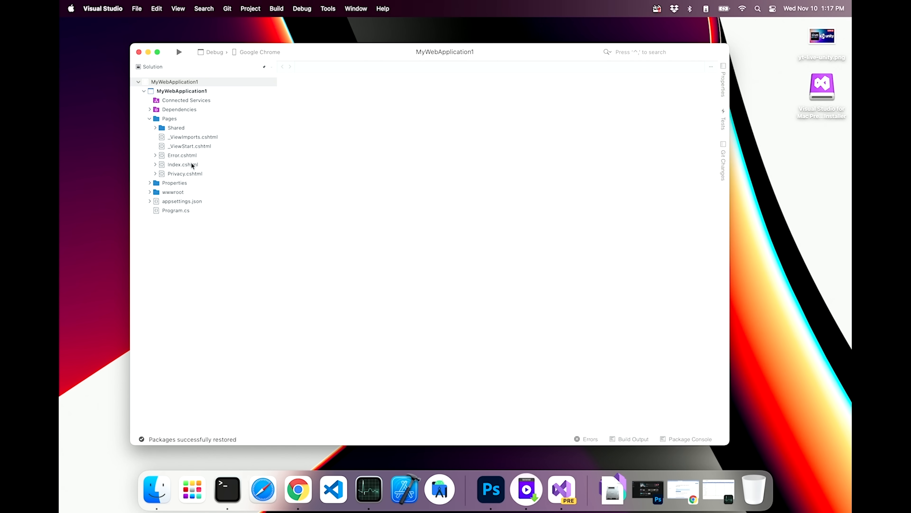
pyautogui.click(155, 163)
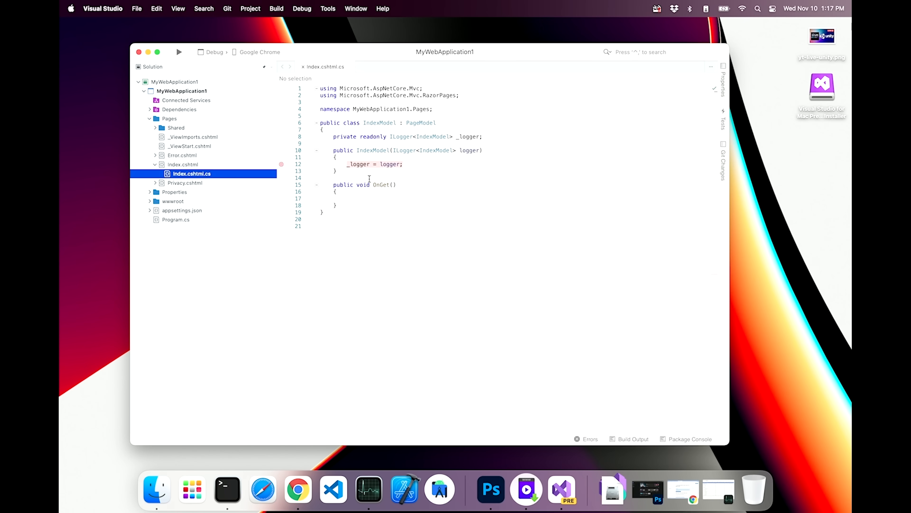
pyautogui.click(179, 52)
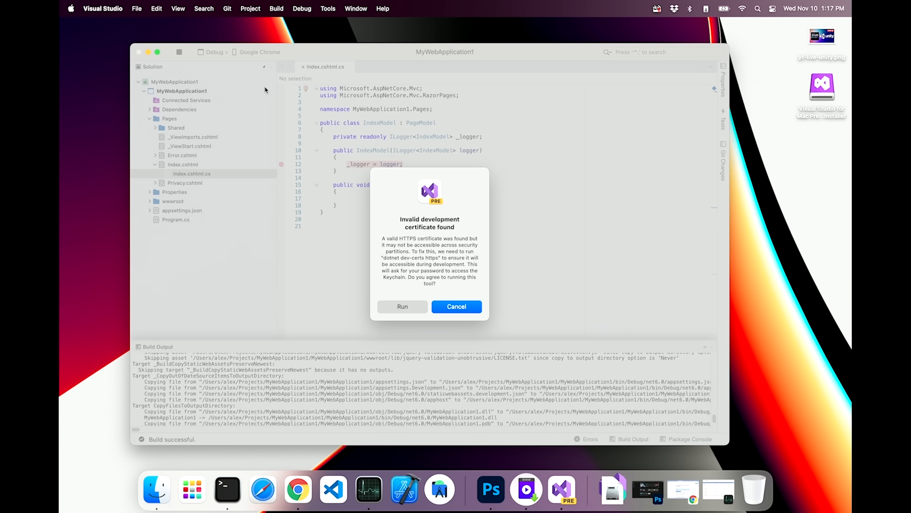
pyautogui.moveTo(410, 255)
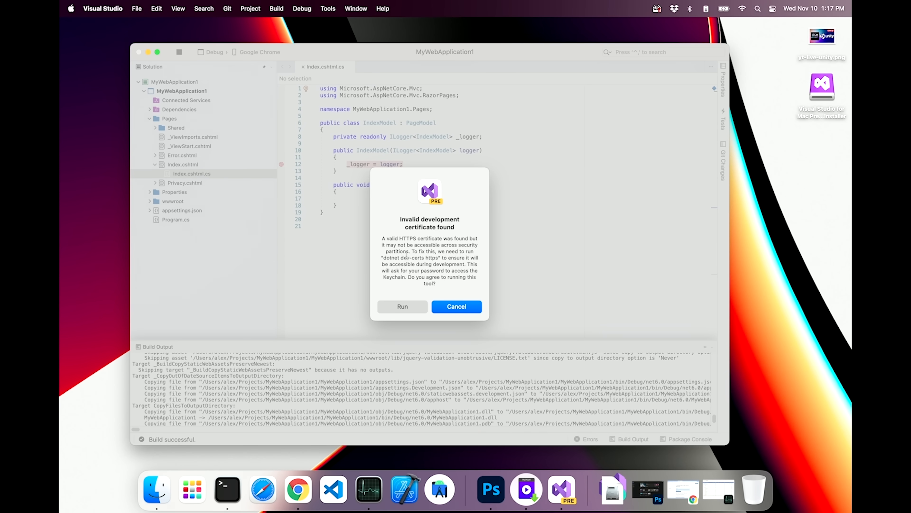
pyautogui.moveTo(419, 271)
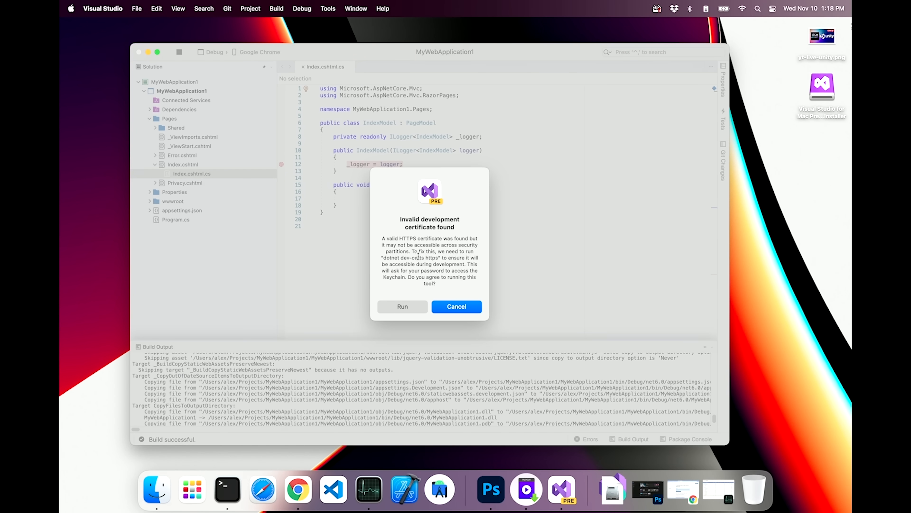
# Step: Run the HTTPS development certificate fix but cancel the system trust password prompt
pyautogui.click(402, 306)
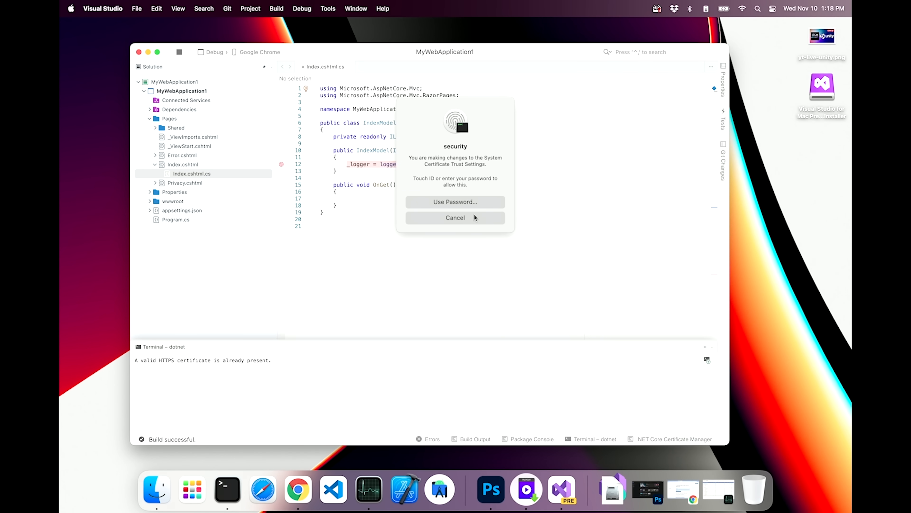
pyautogui.click(455, 217)
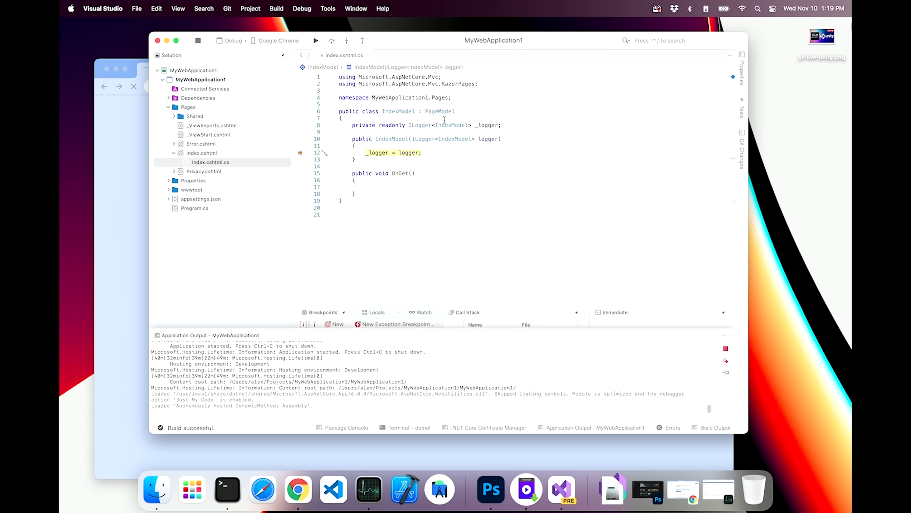
# Step: Continue execution past the breakpoint so the Welcome page loads at localhost in Chrome
pyautogui.click(316, 40)
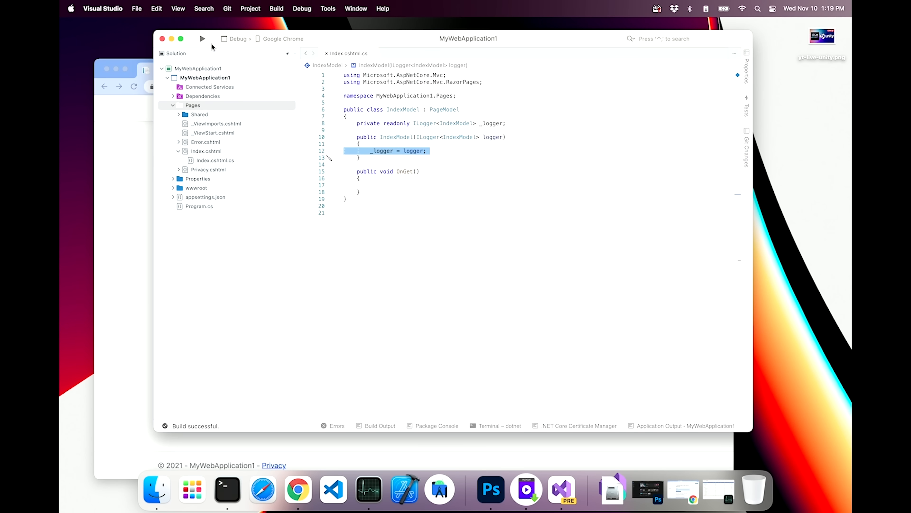
pyautogui.click(203, 39)
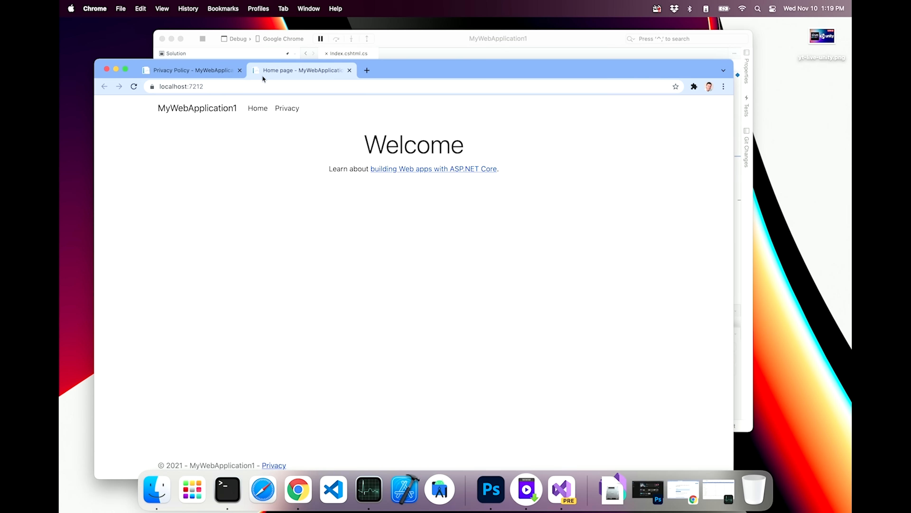
pyautogui.moveTo(301, 78)
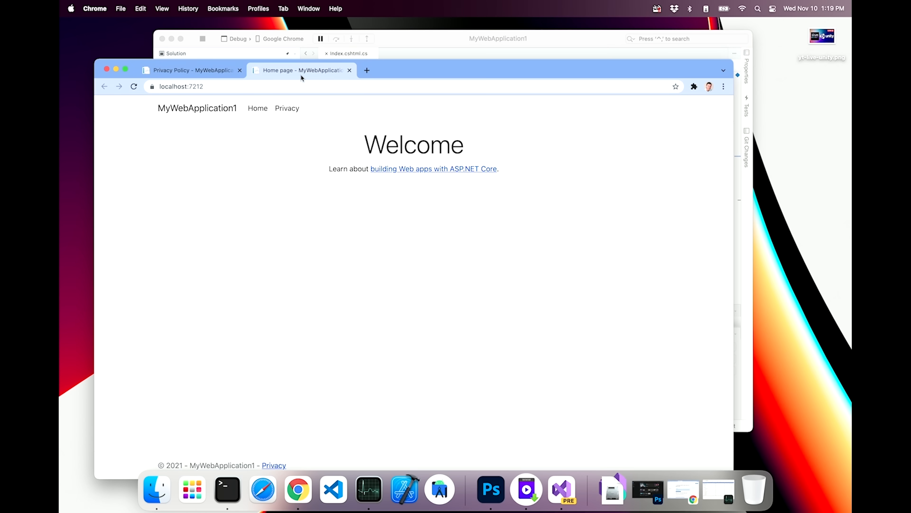